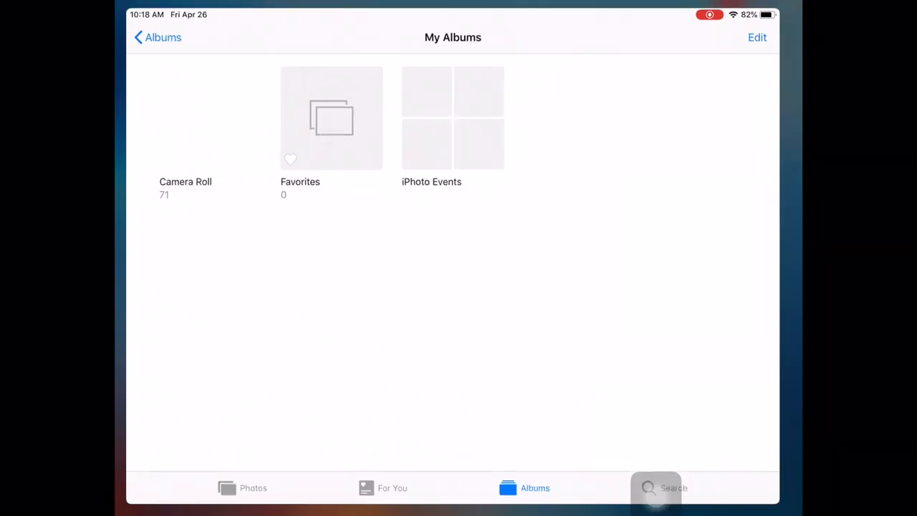
Return to the Home Screen and launch Photos from the Storage folder.
{"action": "key", "text": "home"}
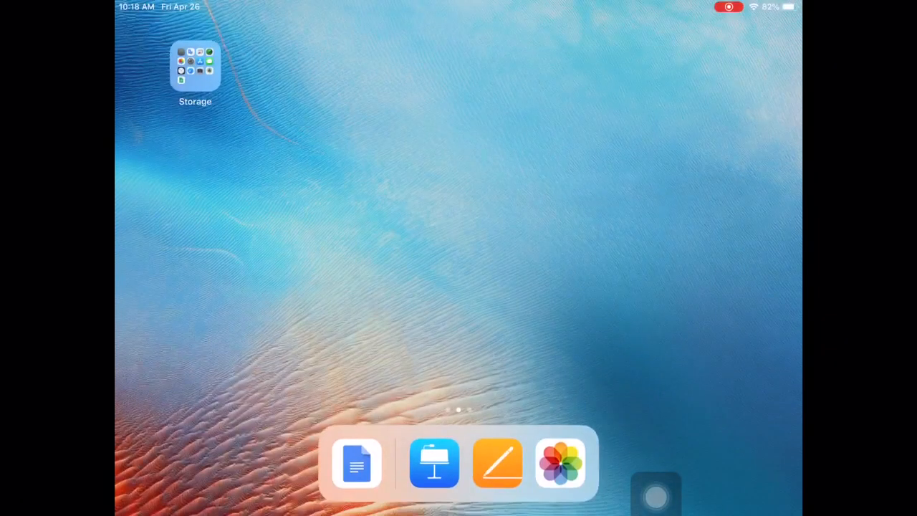
{"action": "left_click", "coordinate": [194, 69]}
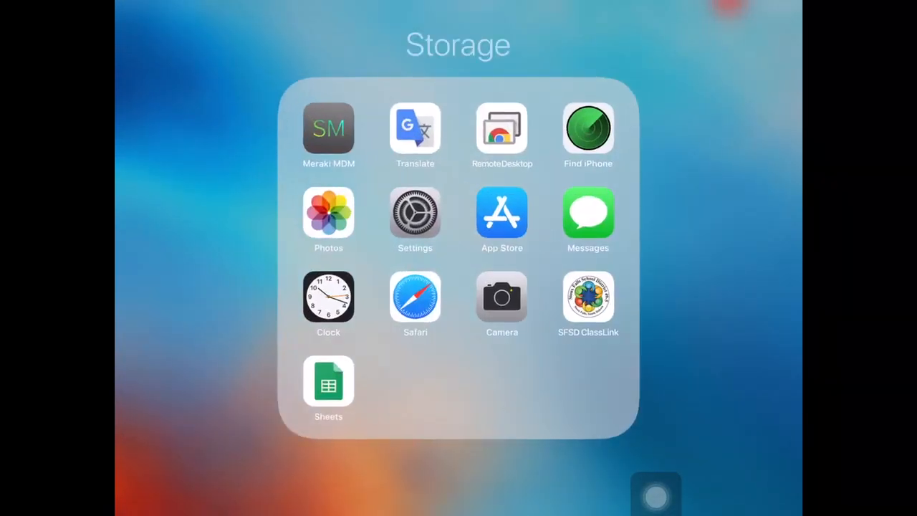
{"action": "left_click", "coordinate": [328, 215]}
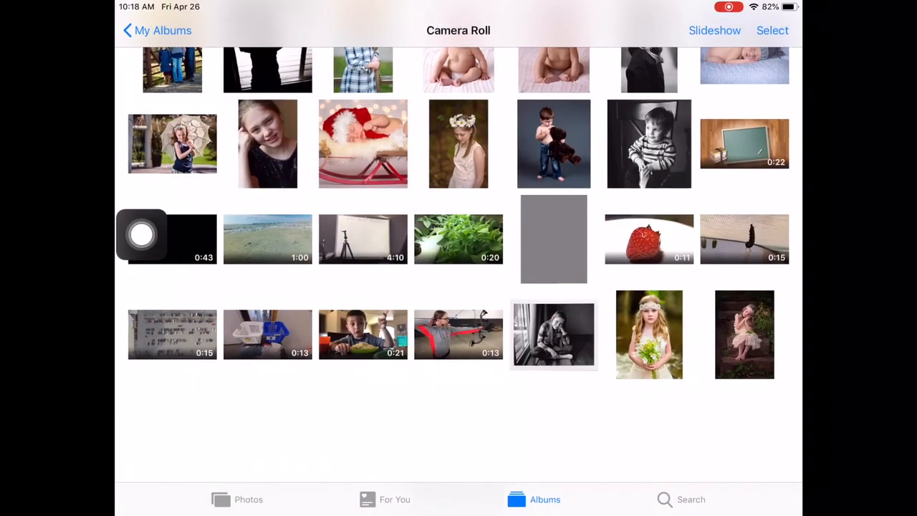
{"action": "scroll", "scroll_direction": "up", "scroll_amount": 3}
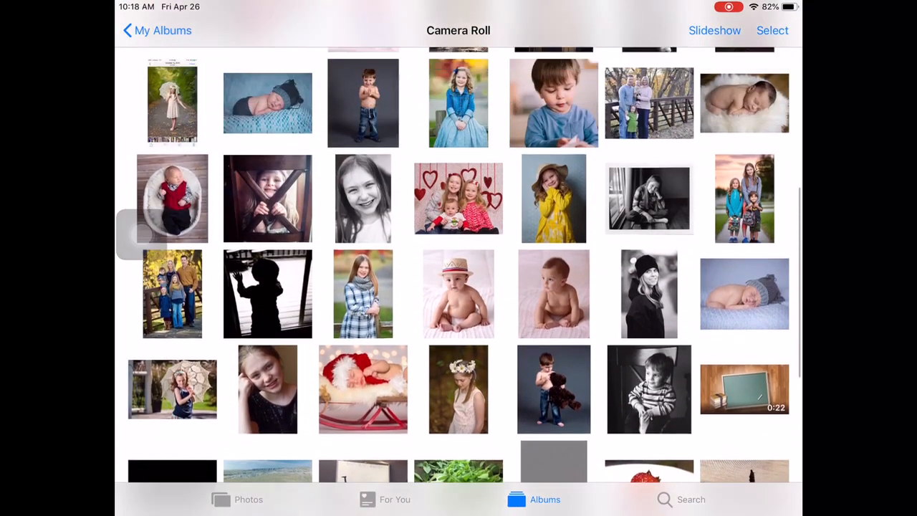
{"action": "scroll", "scroll_direction": "down", "scroll_amount": 3}
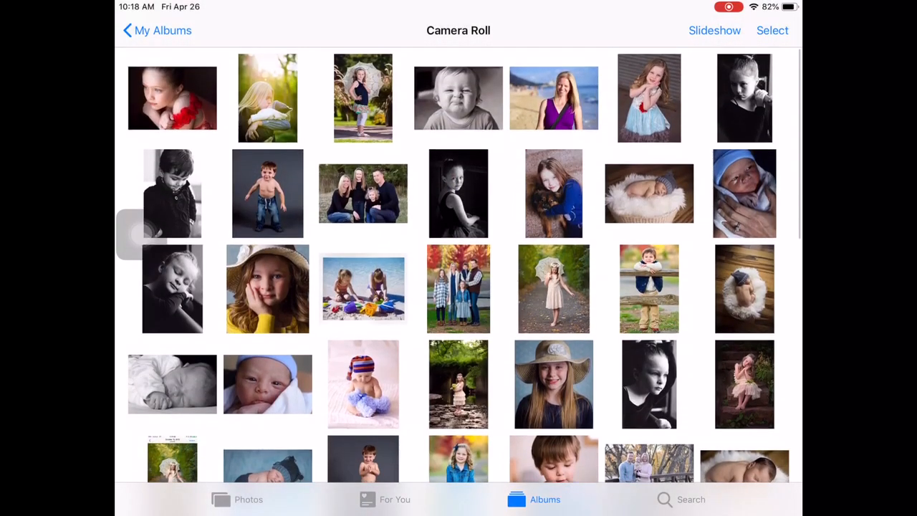
{"action": "scroll", "scroll_direction": "down", "scroll_amount": 3}
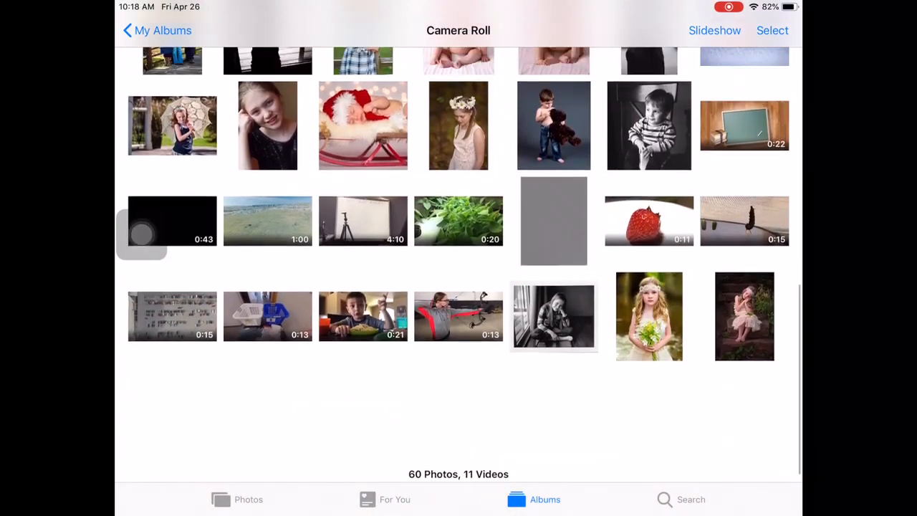
{"action": "scroll", "scroll_direction": "up", "scroll_amount": 3}
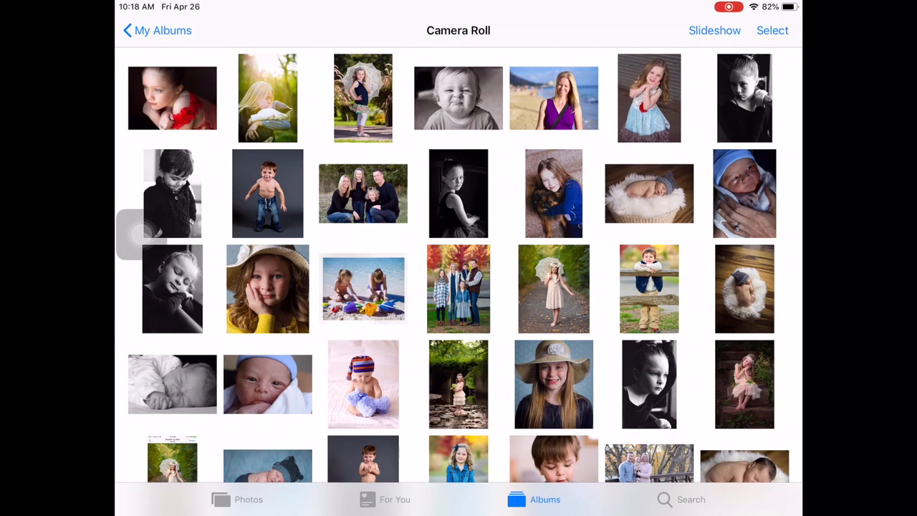
Open the beach photo of the woman and go to her recognised face.
{"action": "left_click", "coordinate": [553, 97]}
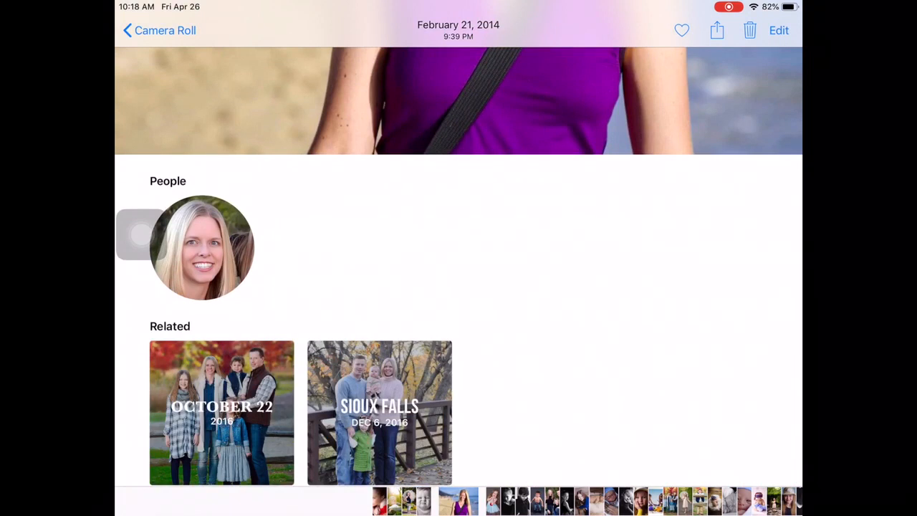
{"action": "left_click", "coordinate": [202, 247]}
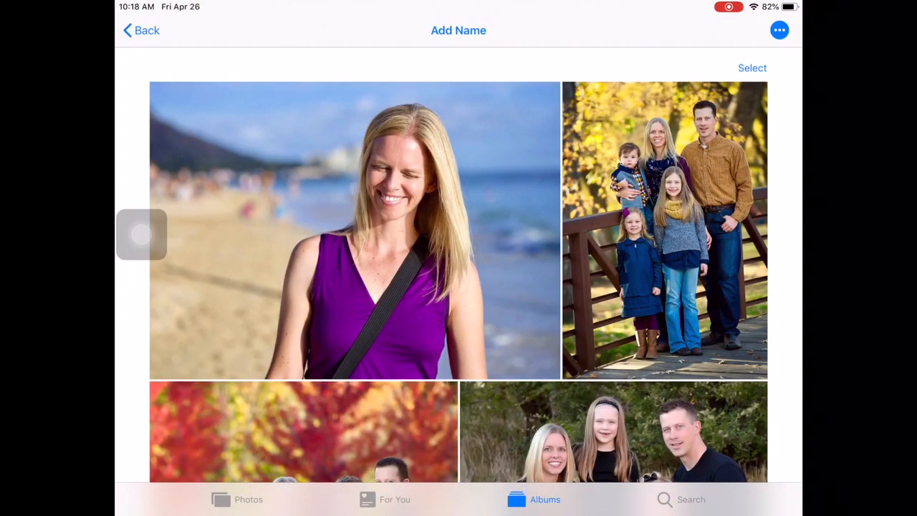
{"action": "scroll", "scroll_direction": "down", "scroll_amount": 3}
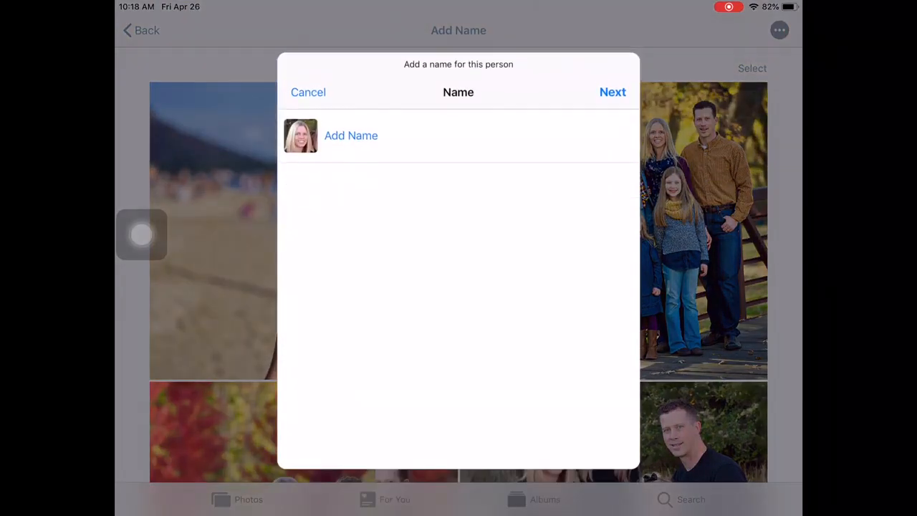
Name the recognised blonde woman 'Nikki' and confirm.
{"action": "left_click", "coordinate": [351, 135]}
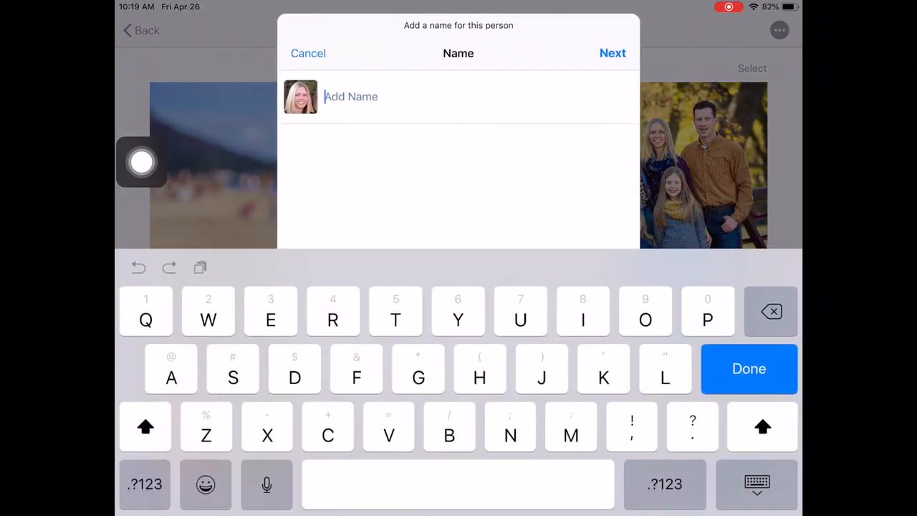
{"action": "key", "text": "N"}
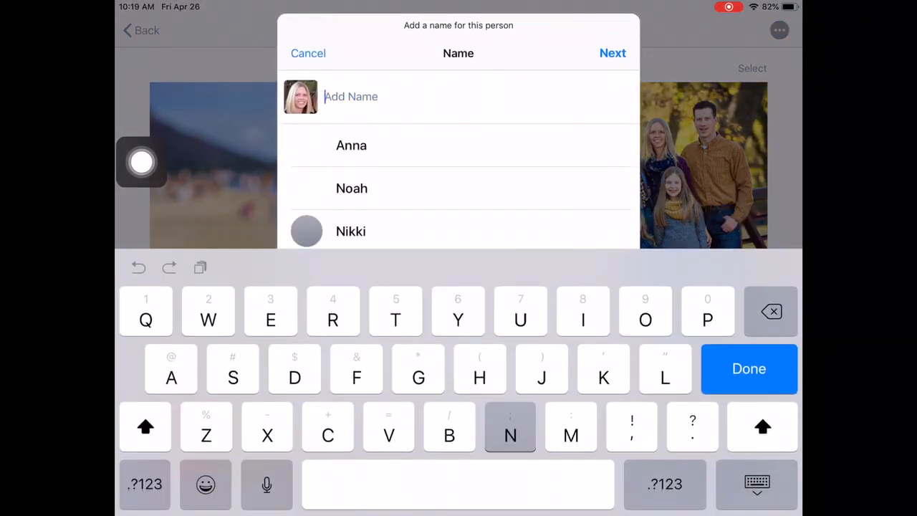
{"action": "type", "text": "Nikki"}
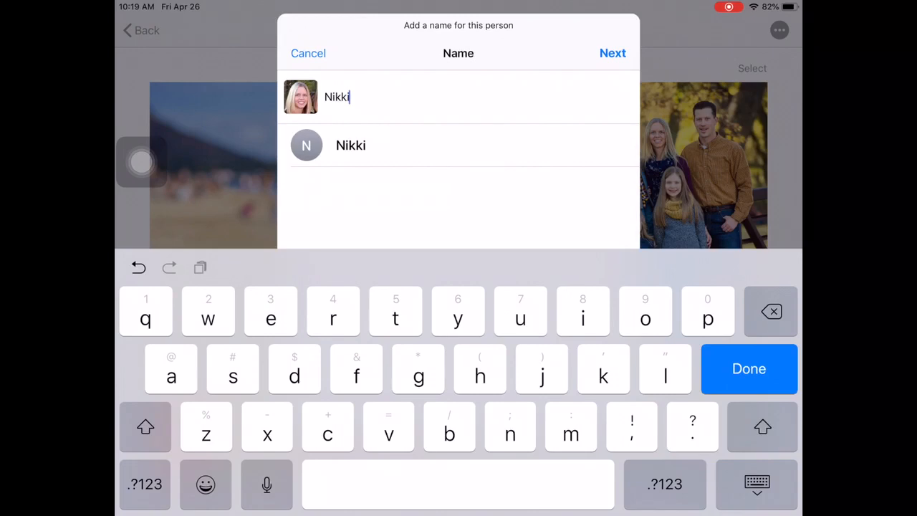
{"action": "left_click", "coordinate": [613, 52]}
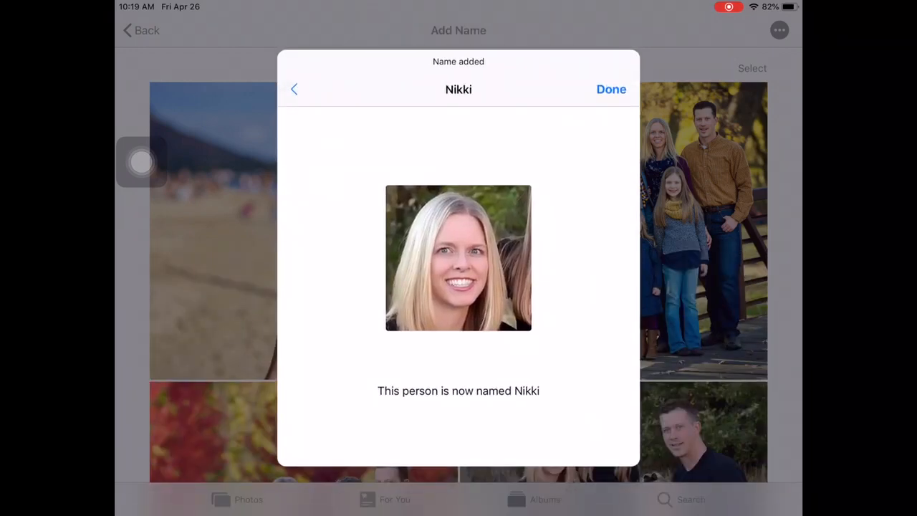
{"action": "left_click", "coordinate": [610, 89]}
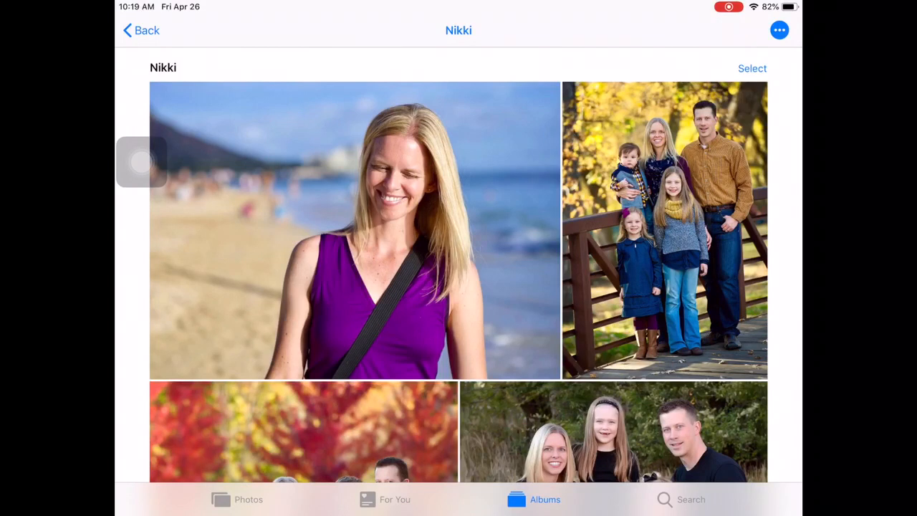
{"action": "scroll", "scroll_direction": "down", "scroll_amount": 3}
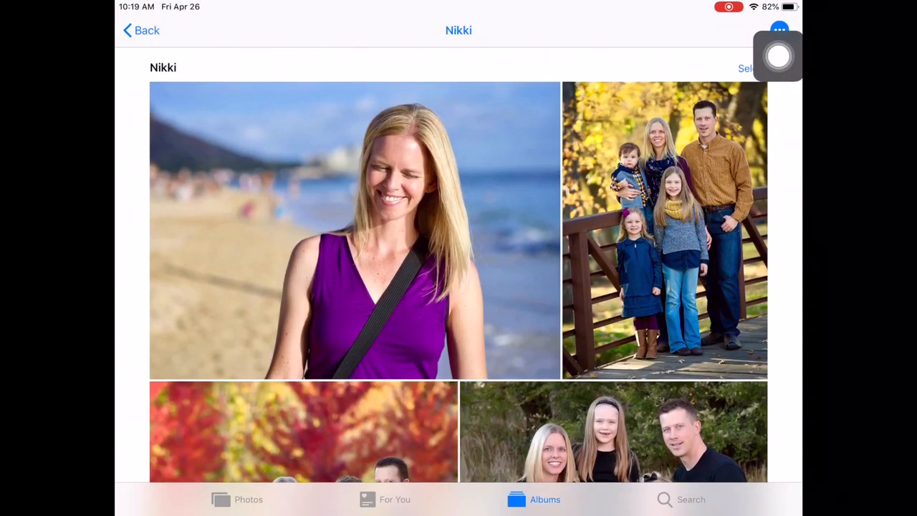
{"action": "left_click", "coordinate": [779, 30]}
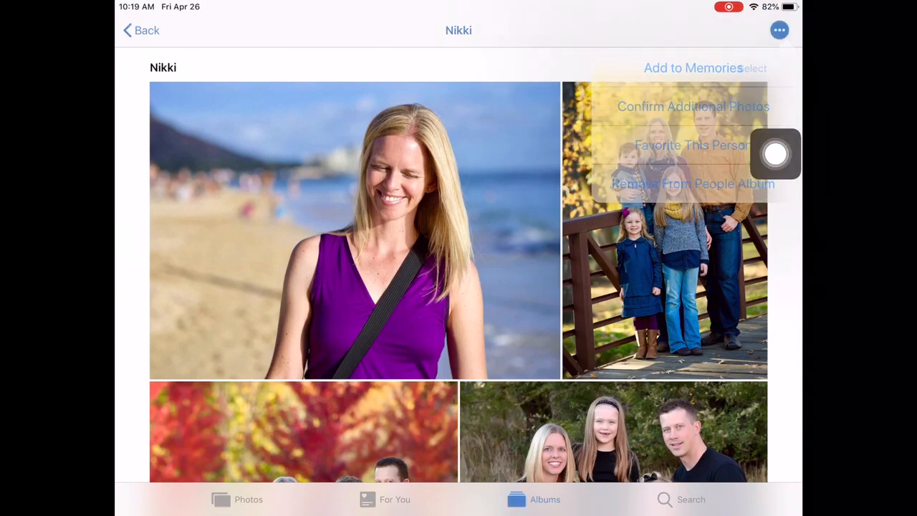
{"action": "left_click", "coordinate": [691, 106]}
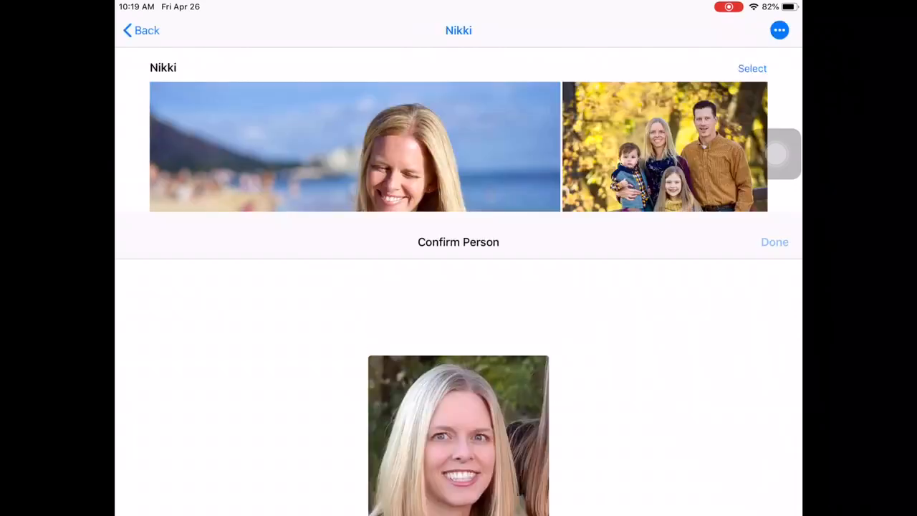
{"action": "left_click", "coordinate": [774, 241]}
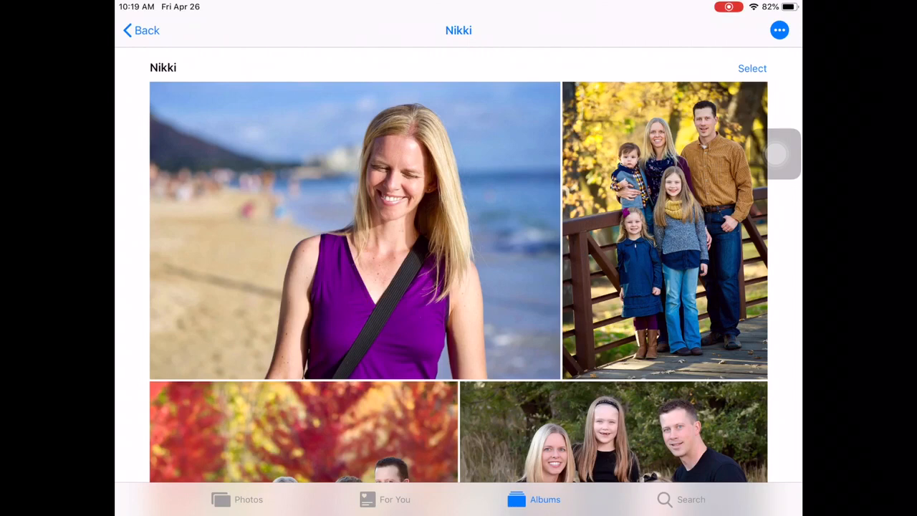
Go back to People, open Noah's page and show all his photos.
{"action": "left_click", "coordinate": [355, 229]}
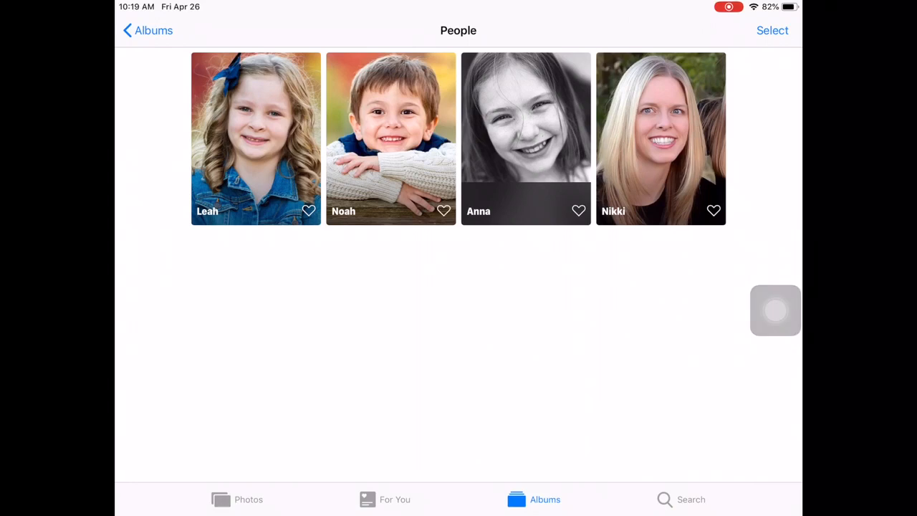
{"action": "left_click", "coordinate": [390, 139]}
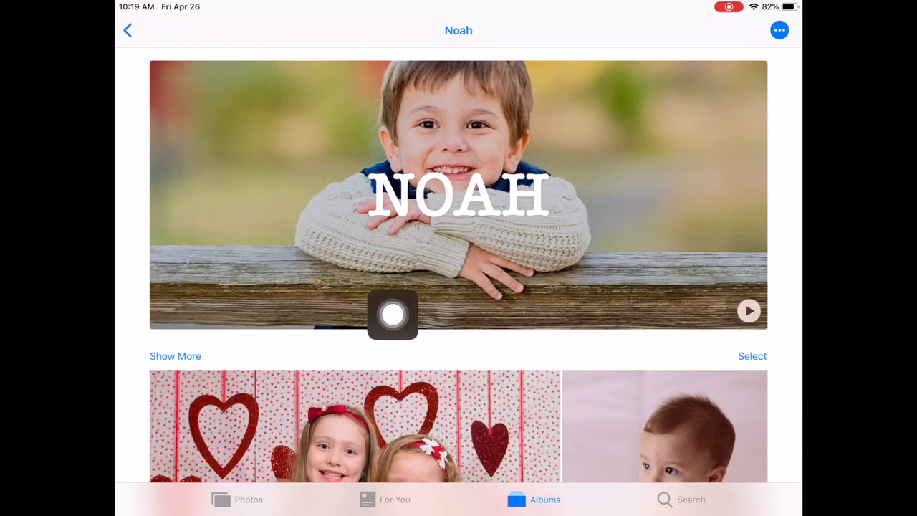
{"action": "left_click", "coordinate": [175, 355]}
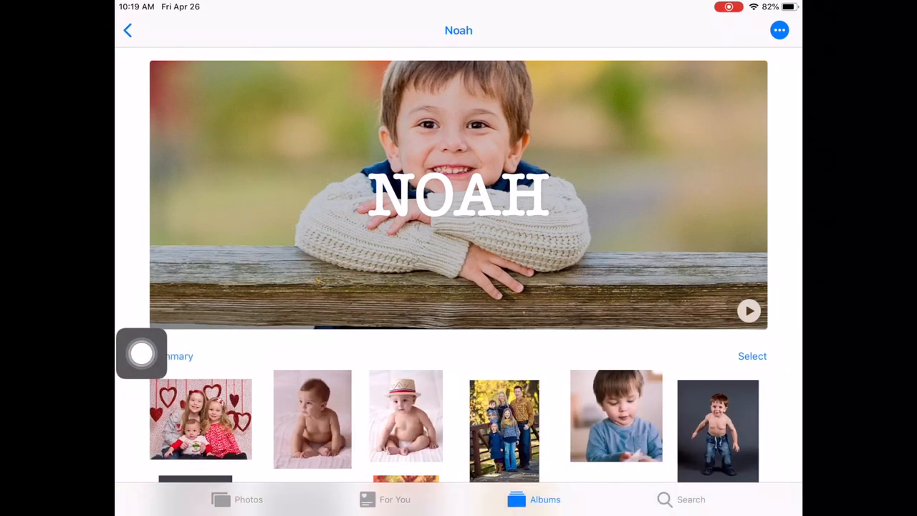
{"action": "scroll", "scroll_direction": "down", "scroll_amount": 3}
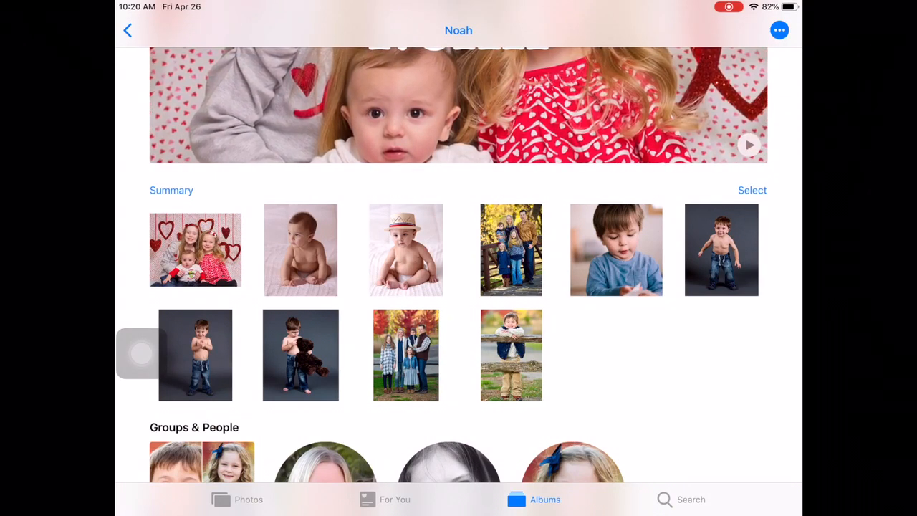
{"action": "scroll", "scroll_direction": "down", "scroll_amount": 3}
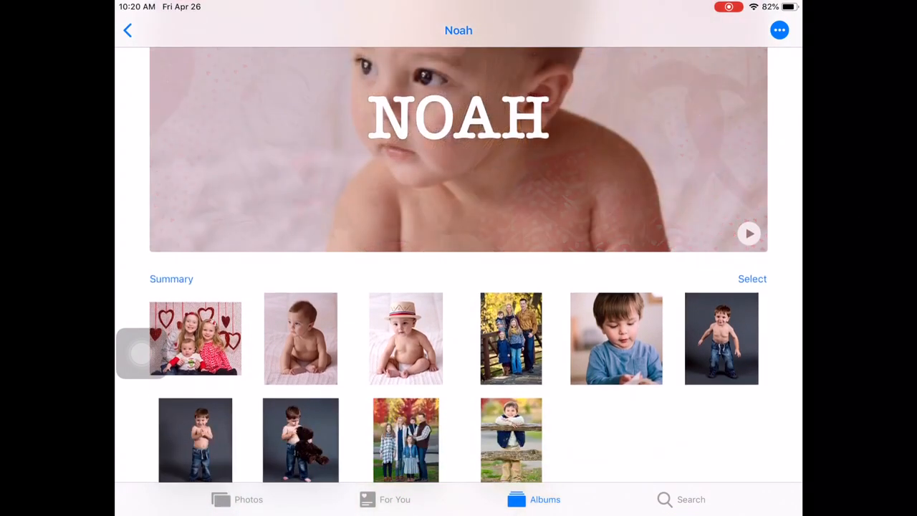
Add the seven chosen photos of Noah to a new album titled 'Noah'.
{"action": "left_click", "coordinate": [752, 278]}
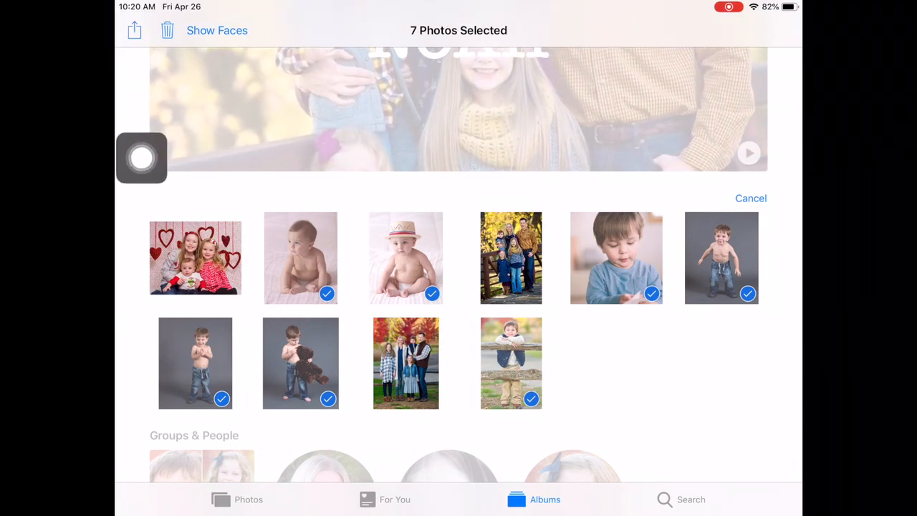
{"action": "left_click", "coordinate": [135, 30]}
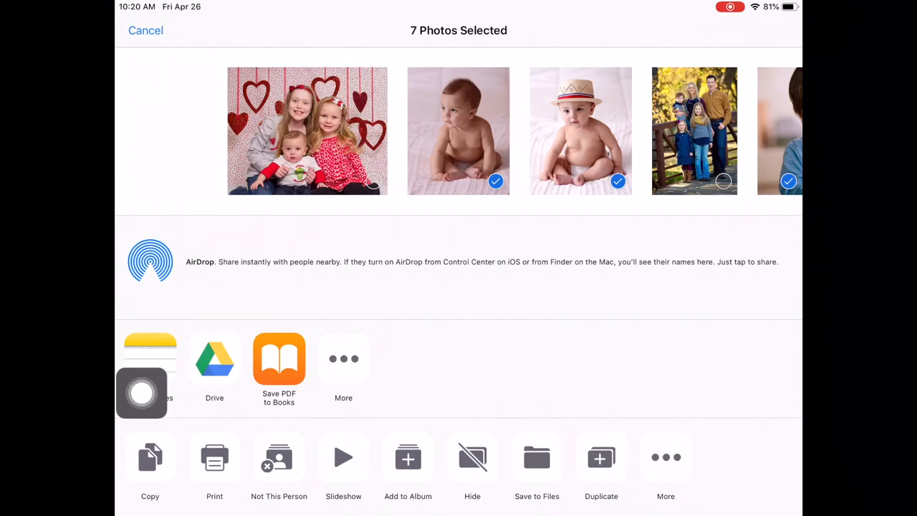
{"action": "left_click", "coordinate": [407, 465]}
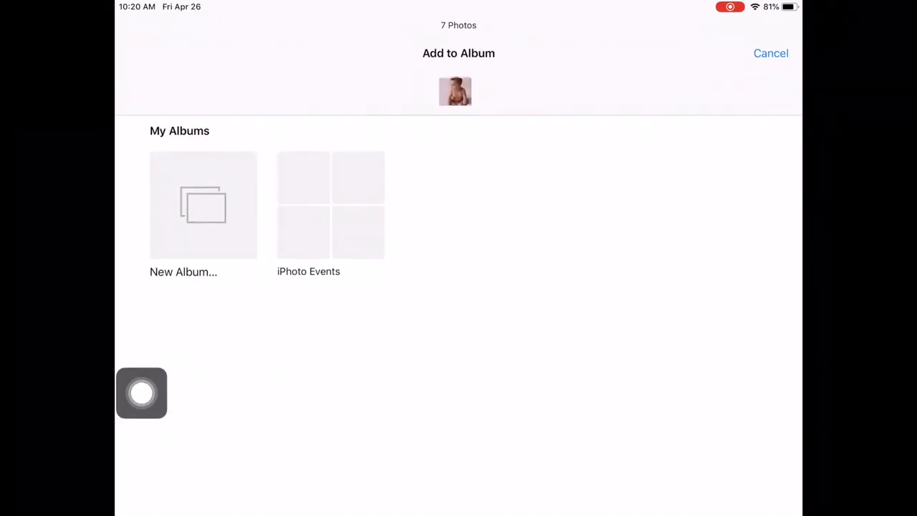
{"action": "left_click", "coordinate": [203, 206]}
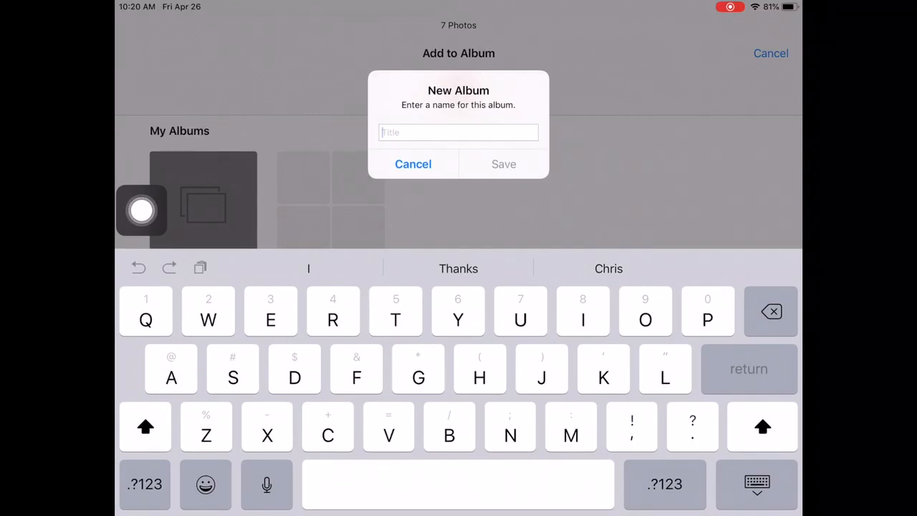
{"action": "type", "text": "Noah"}
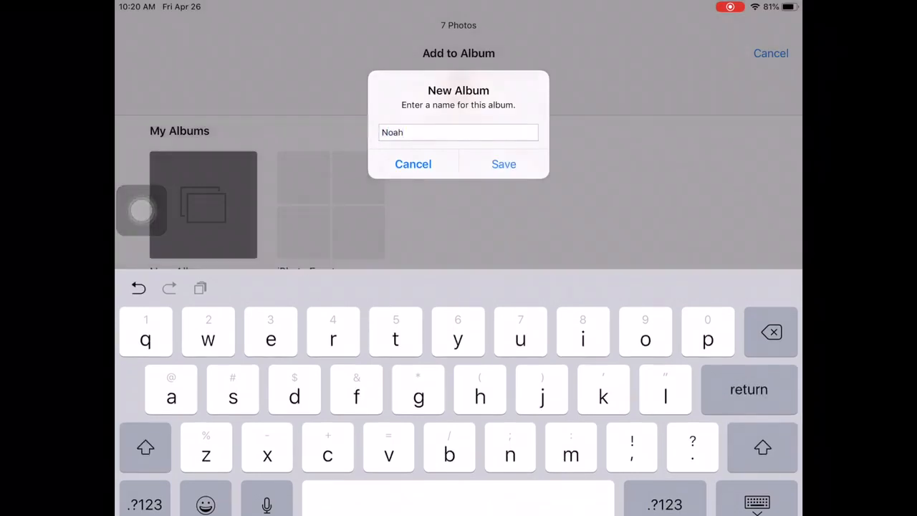
{"action": "left_click", "coordinate": [412, 163]}
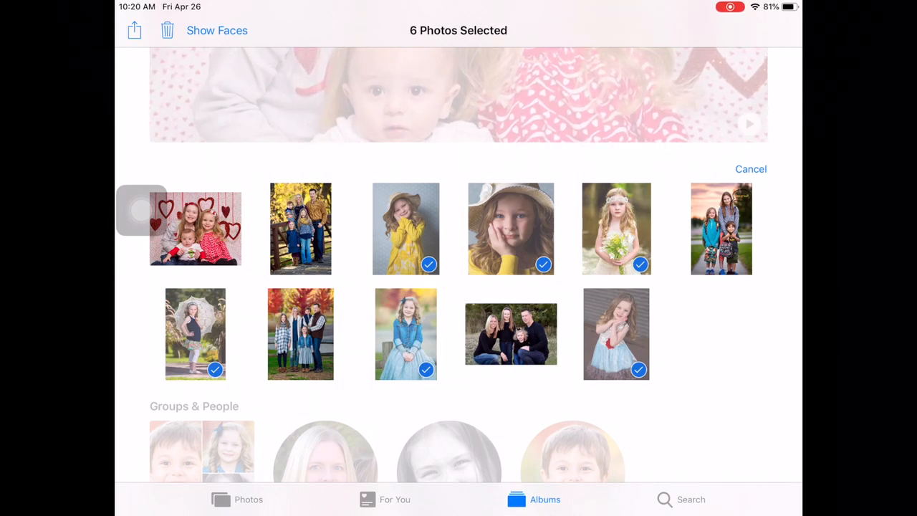
Send the six chosen photos of Leah to Add to Album.
{"action": "left_click", "coordinate": [135, 31]}
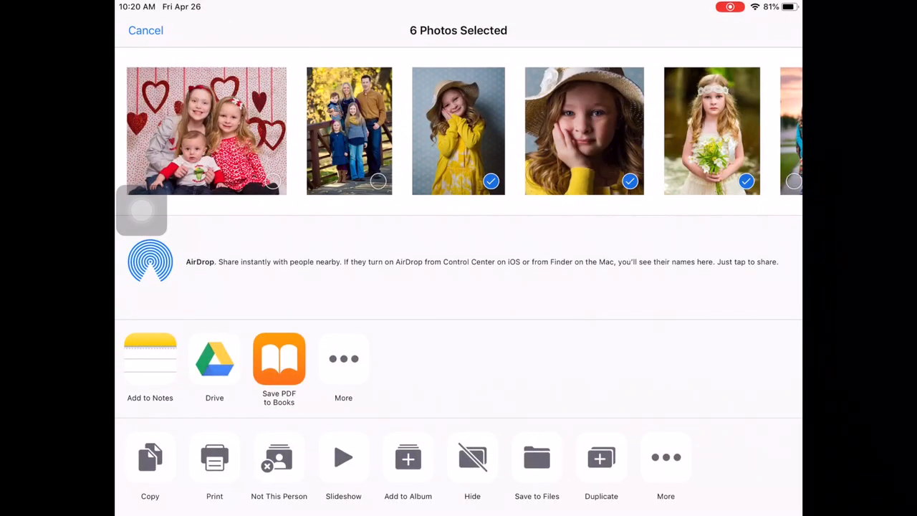
{"action": "left_click", "coordinate": [407, 466]}
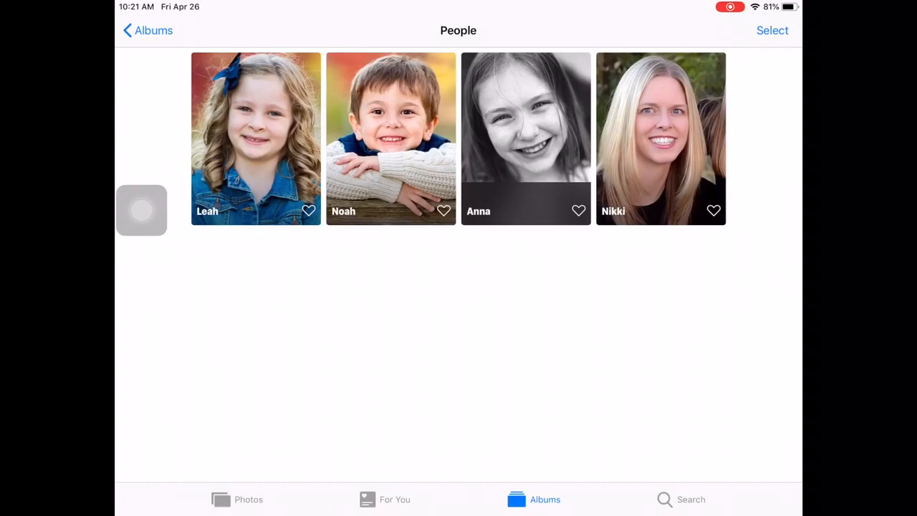
Open Anna's photos, pick five and choose Add to Album.
{"action": "left_click", "coordinate": [524, 137]}
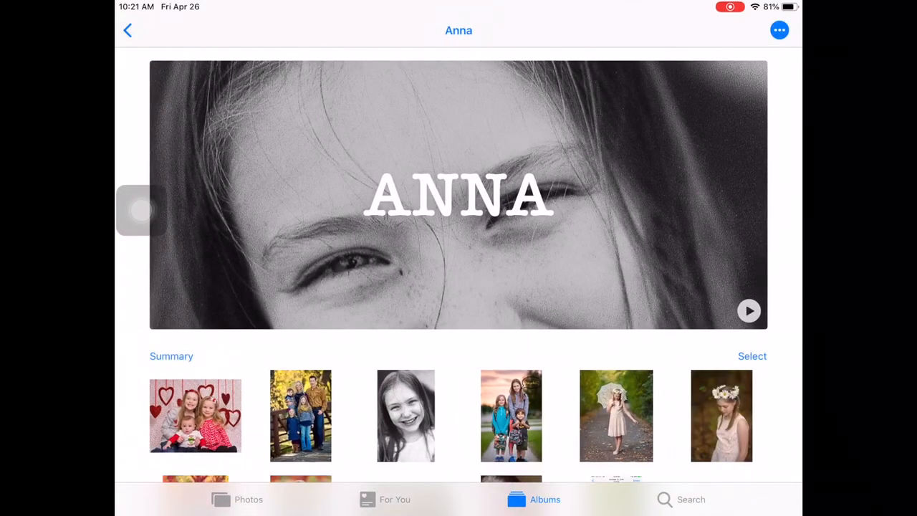
{"action": "left_click", "coordinate": [752, 355]}
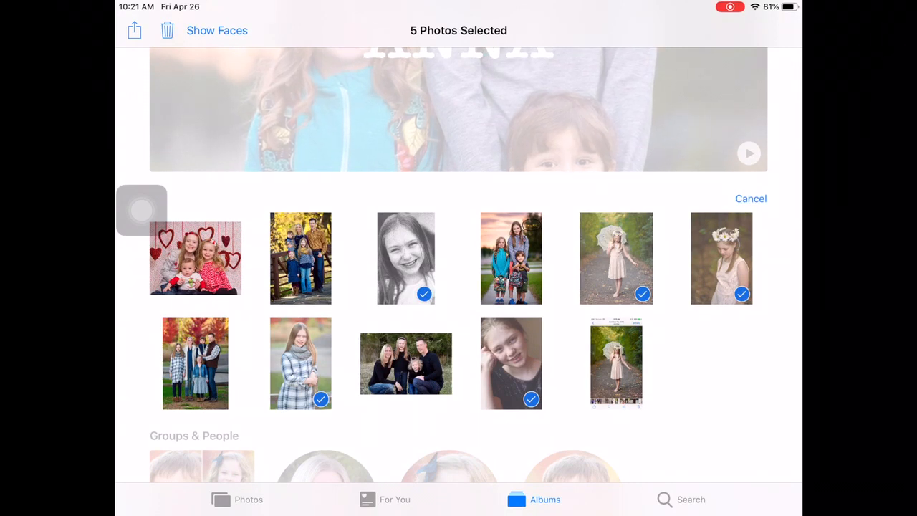
{"action": "left_click", "coordinate": [134, 30]}
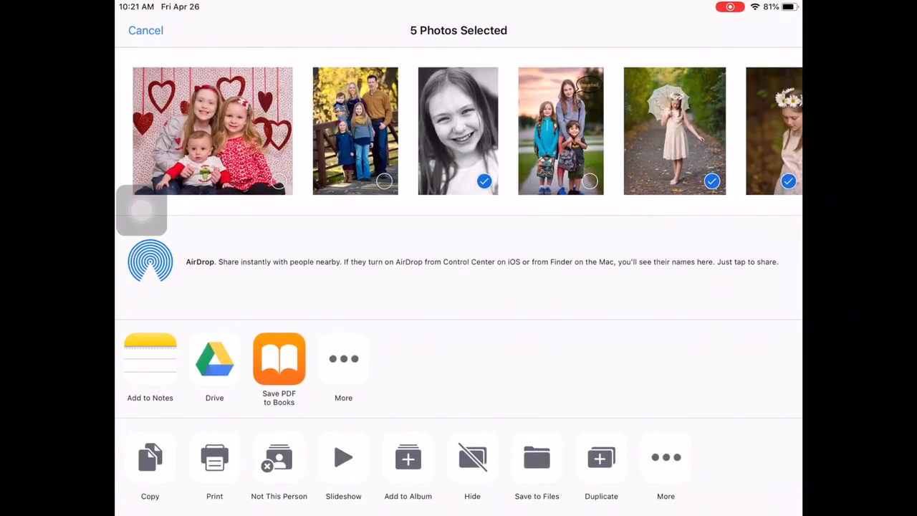
{"action": "left_click", "coordinate": [407, 466]}
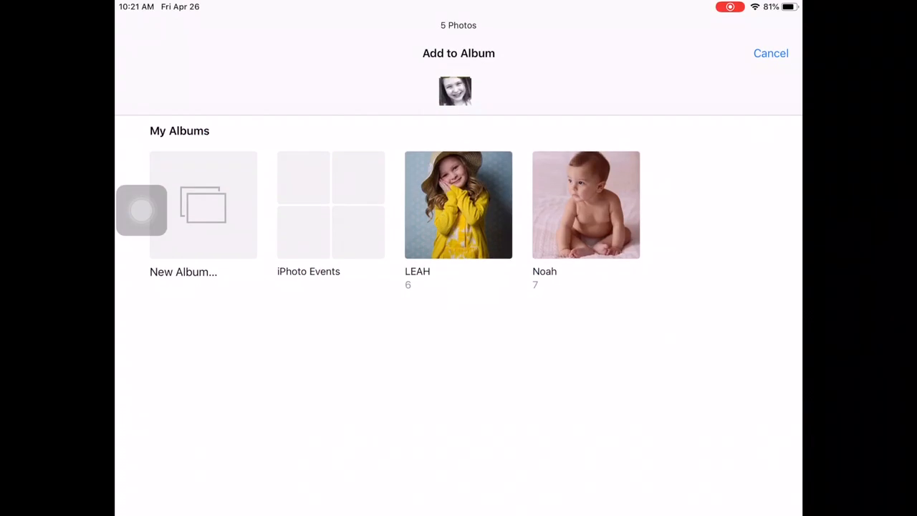
Create a new album named 'Anna' for the picked photos and save it.
{"action": "left_click", "coordinate": [203, 205]}
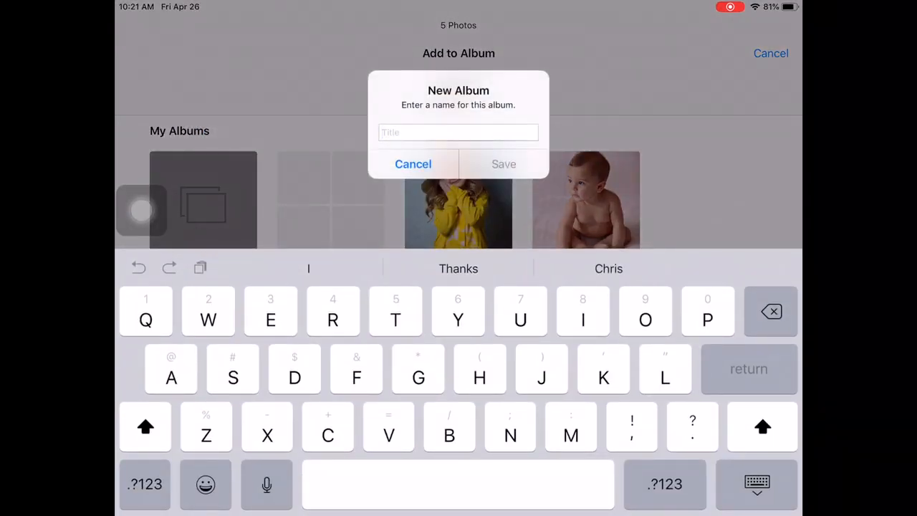
{"action": "type", "text": "a"}
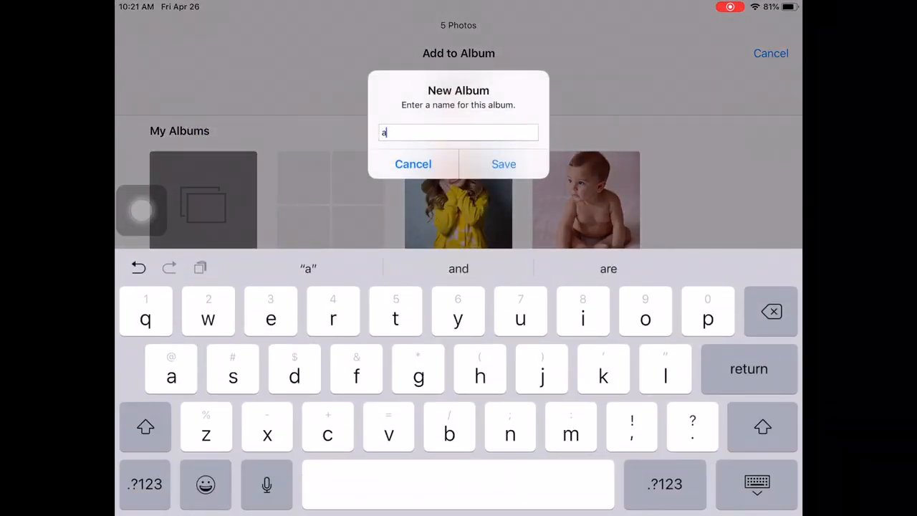
{"action": "type", "text": "nn"}
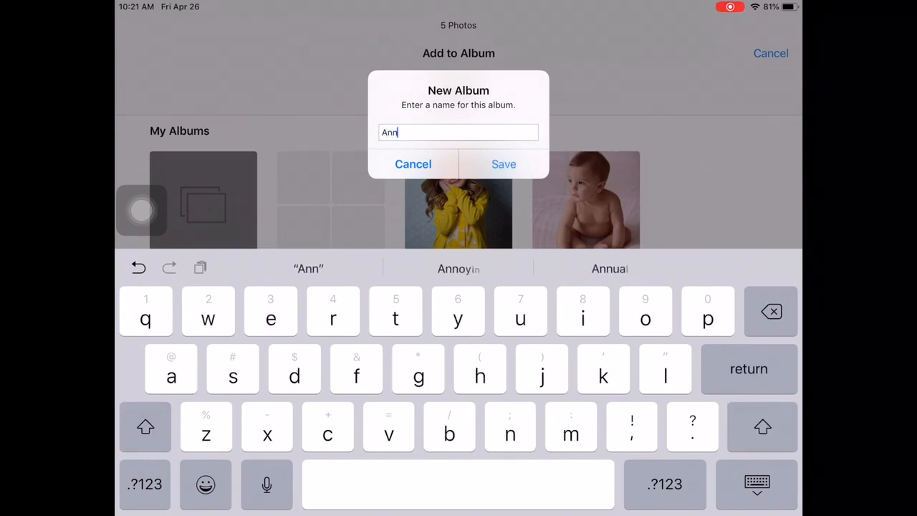
{"action": "left_click", "coordinate": [505, 163]}
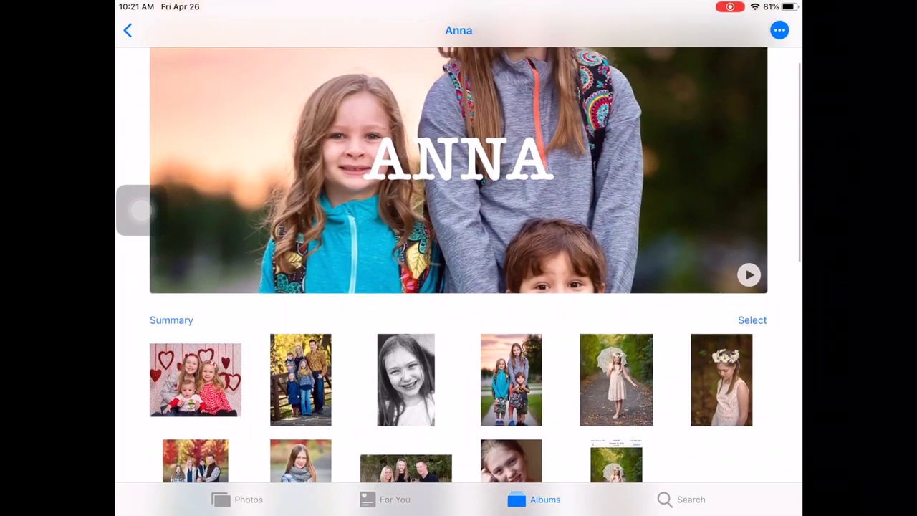
From the Camera Roll, pick three portraits and add them to an existing person album.
{"action": "left_click", "coordinate": [127, 30]}
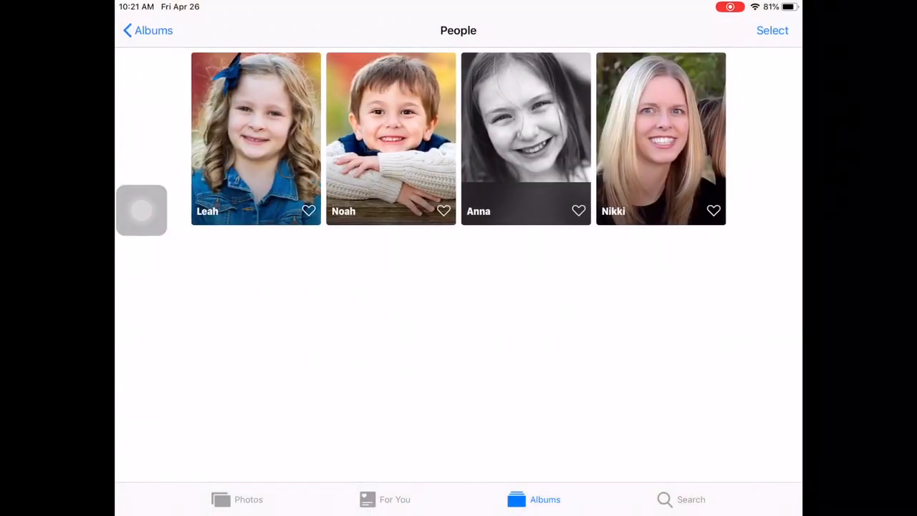
{"action": "left_click", "coordinate": [146, 30]}
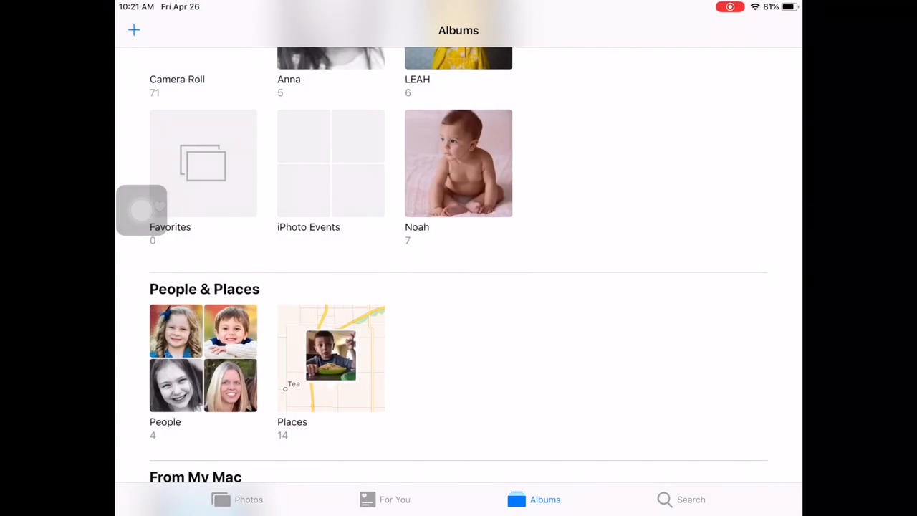
{"action": "scroll", "scroll_direction": "down", "scroll_amount": 3}
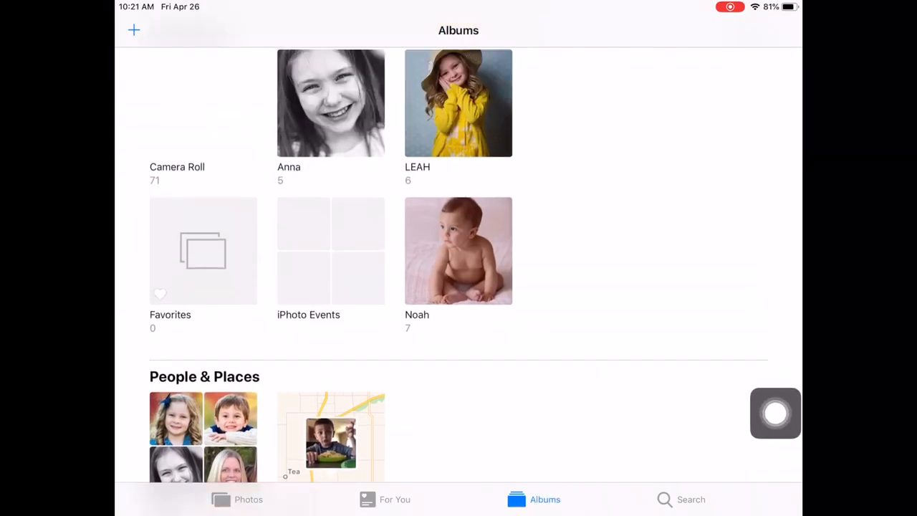
{"action": "left_click", "coordinate": [176, 103]}
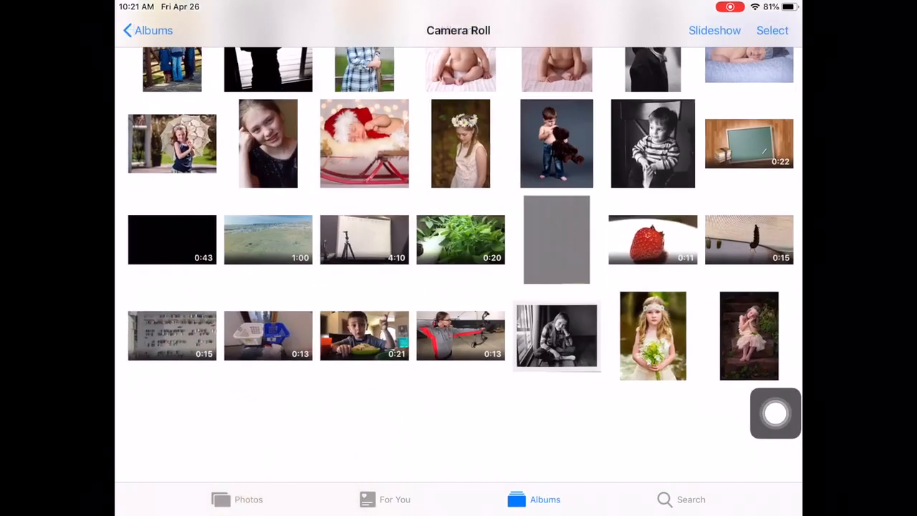
{"action": "left_click", "coordinate": [772, 30]}
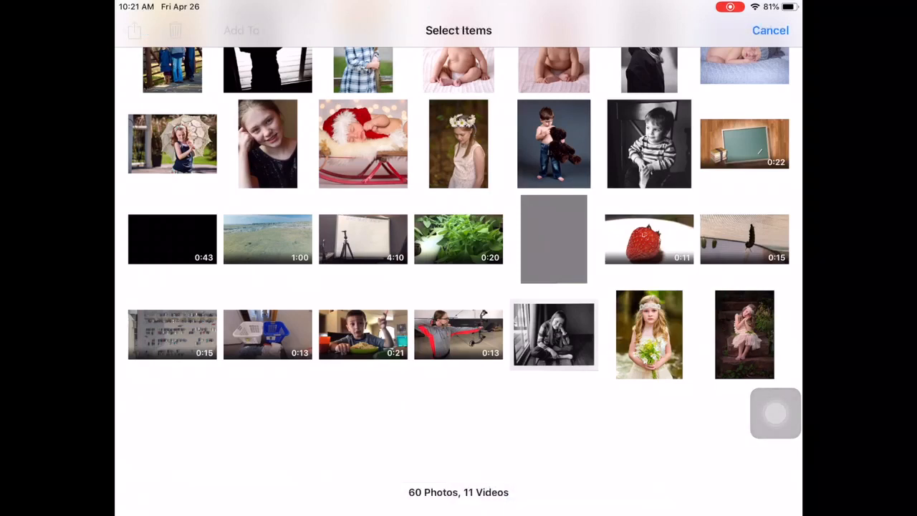
{"action": "left_click", "coordinate": [458, 144]}
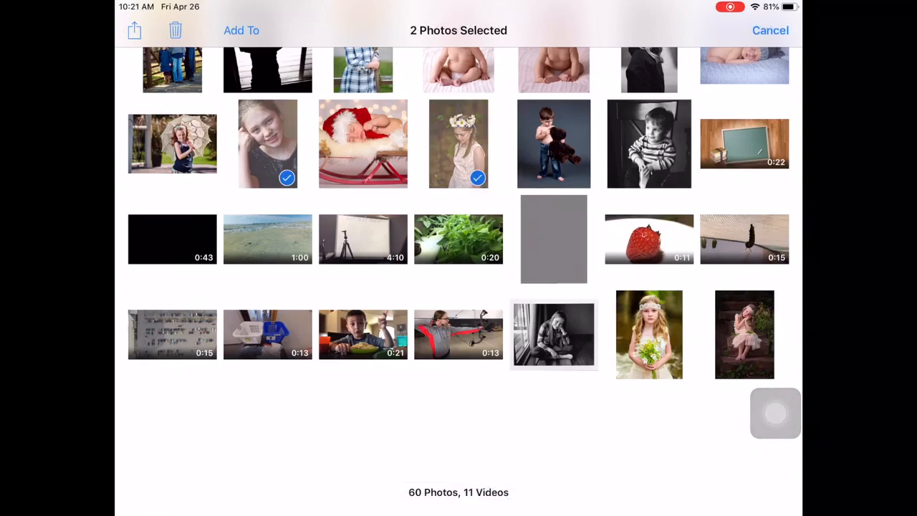
{"action": "scroll", "scroll_direction": "down", "scroll_amount": 3}
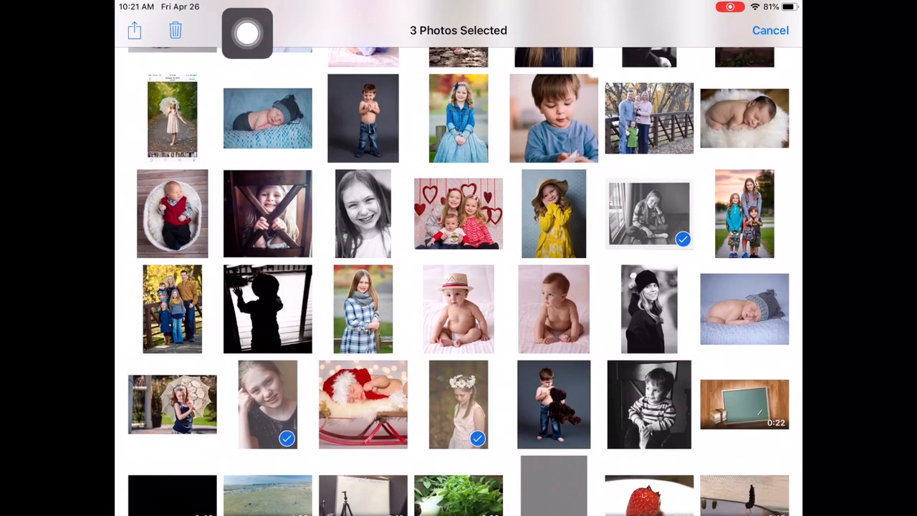
{"action": "left_click", "coordinate": [134, 30]}
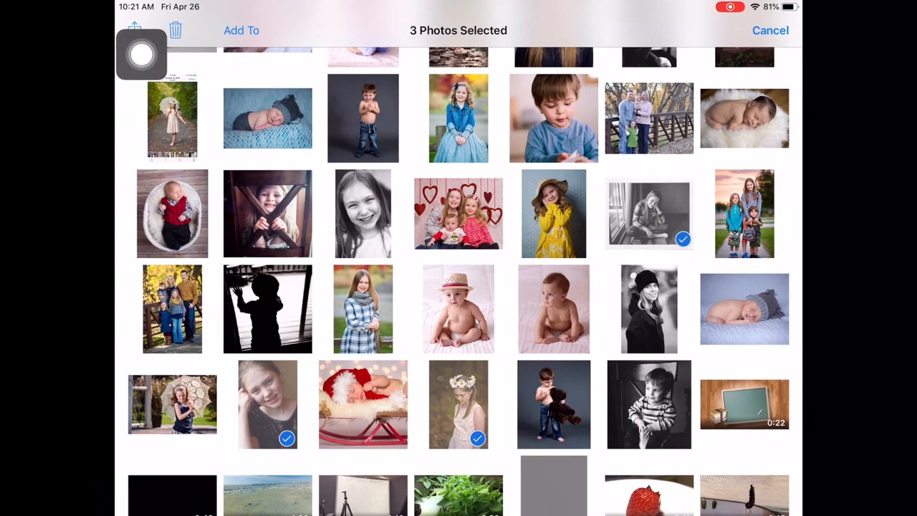
{"action": "left_click", "coordinate": [240, 30]}
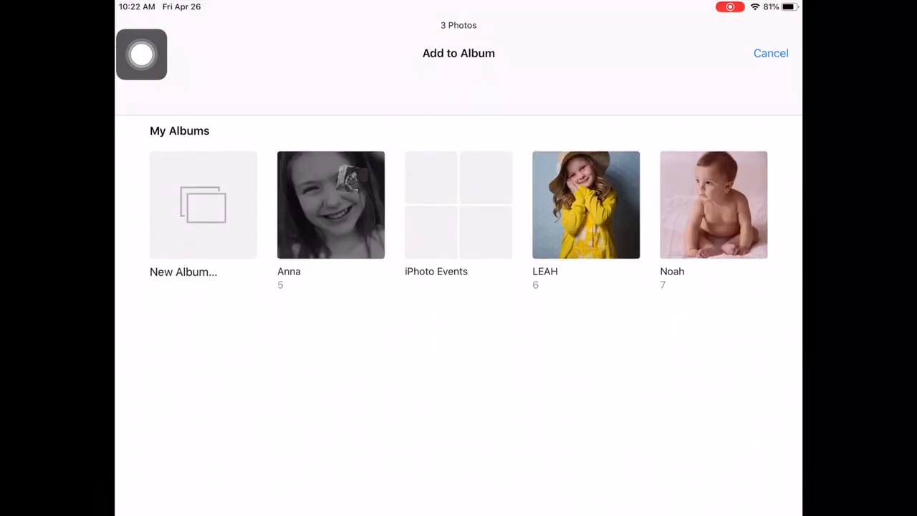
{"action": "left_click", "coordinate": [771, 53]}
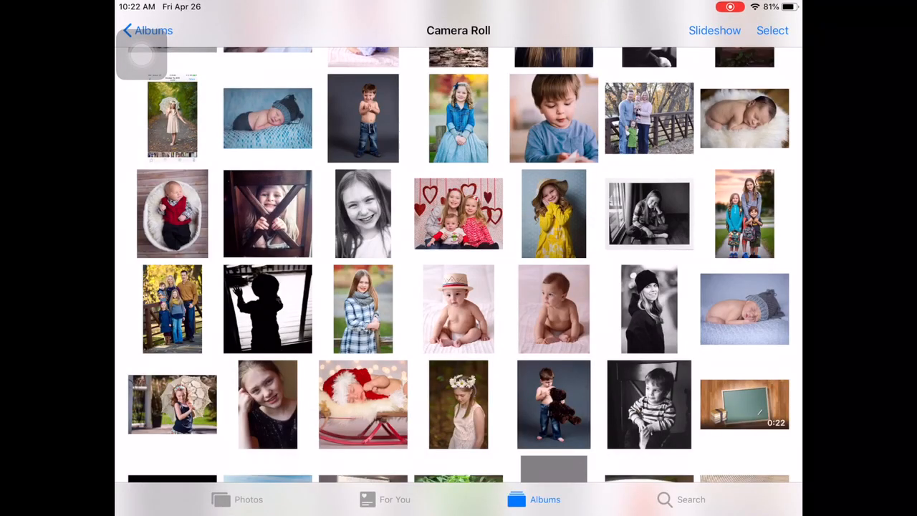
Pick the girl in the blue top and more photos and add them to a person's album.
{"action": "scroll", "scroll_direction": "down", "scroll_amount": 3}
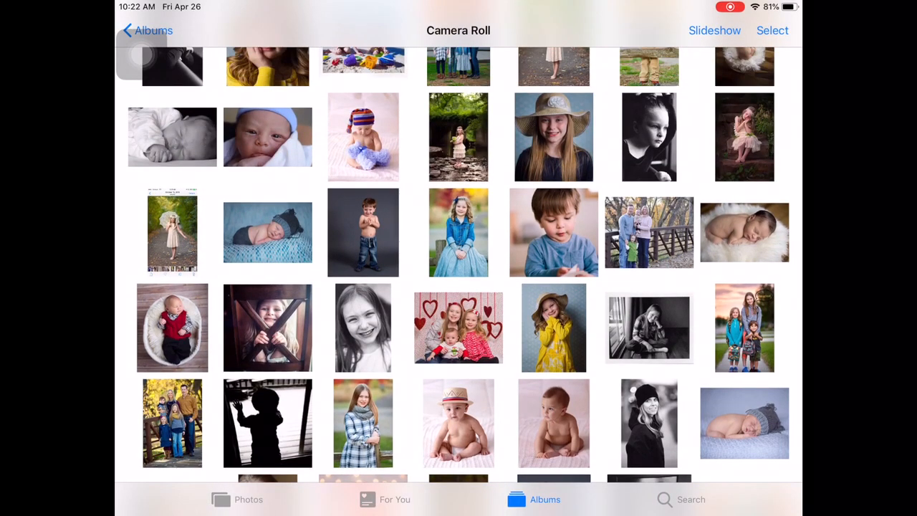
{"action": "left_click", "coordinate": [553, 137]}
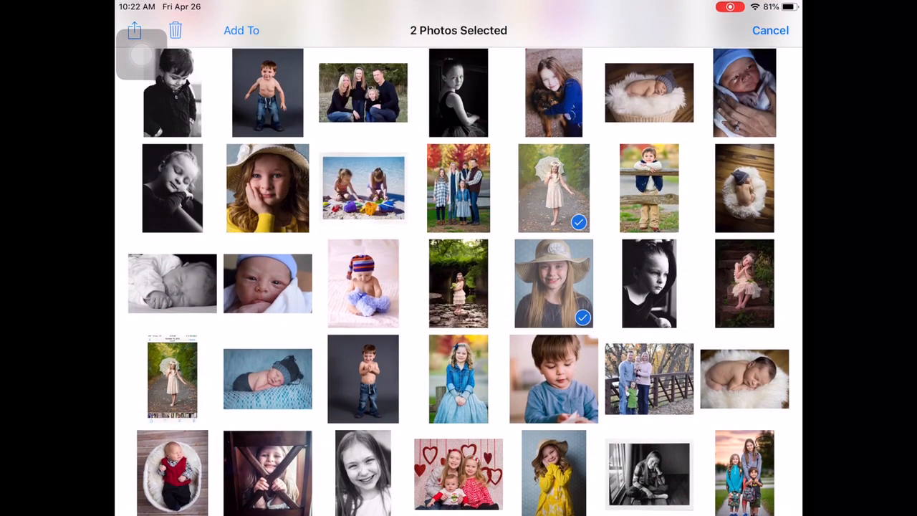
{"action": "left_click", "coordinate": [553, 91]}
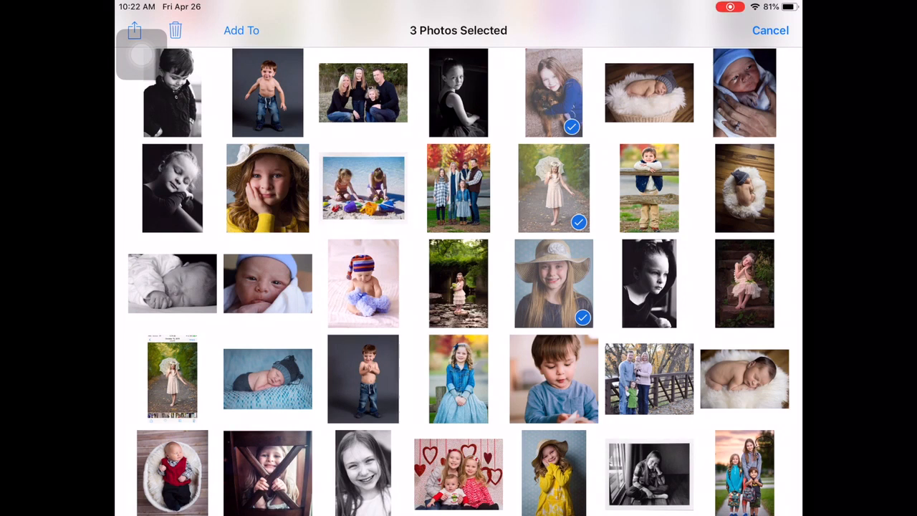
{"action": "left_click", "coordinate": [240, 30]}
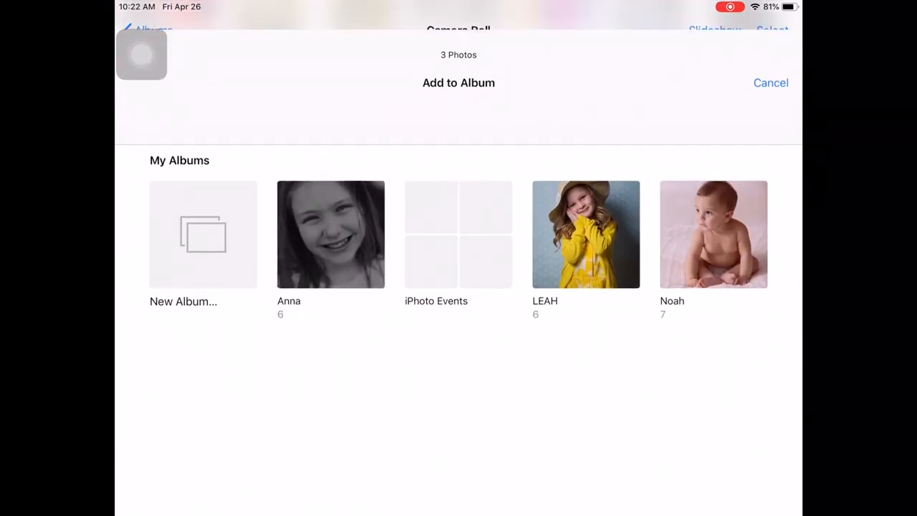
{"action": "left_click", "coordinate": [770, 82]}
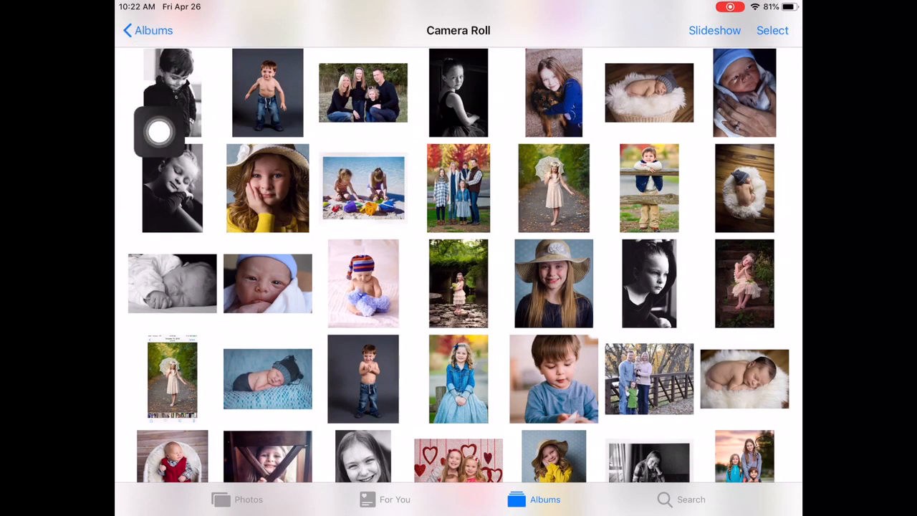
Leave Photos, launch Keynote and start a new presentation from Recents.
{"action": "left_click", "coordinate": [146, 30]}
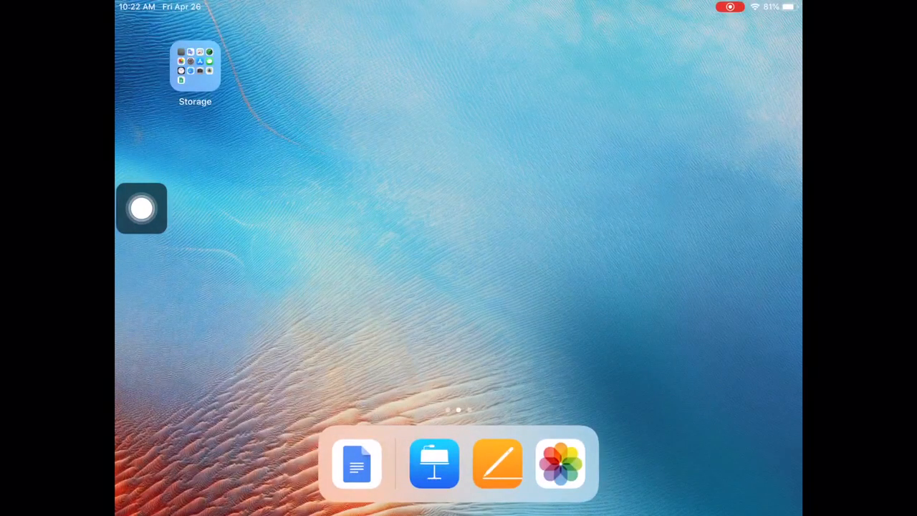
{"action": "left_click", "coordinate": [433, 464]}
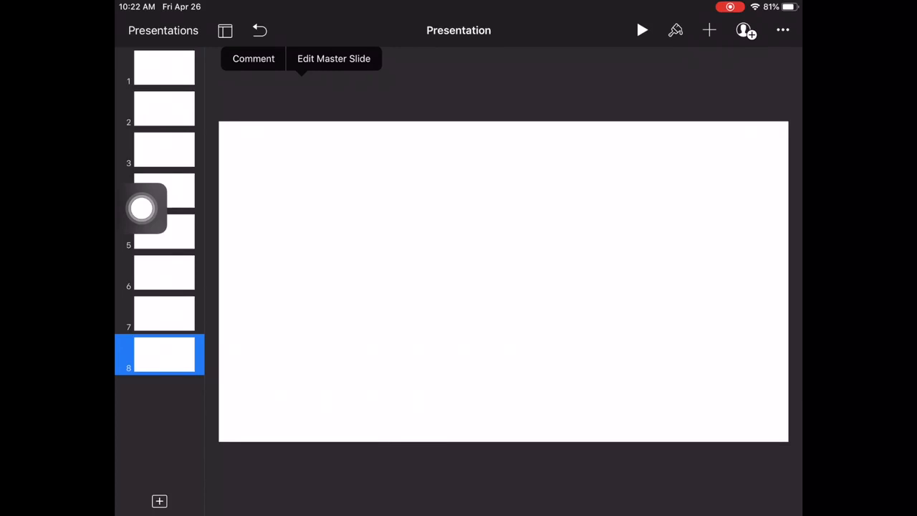
{"action": "left_click", "coordinate": [163, 30]}
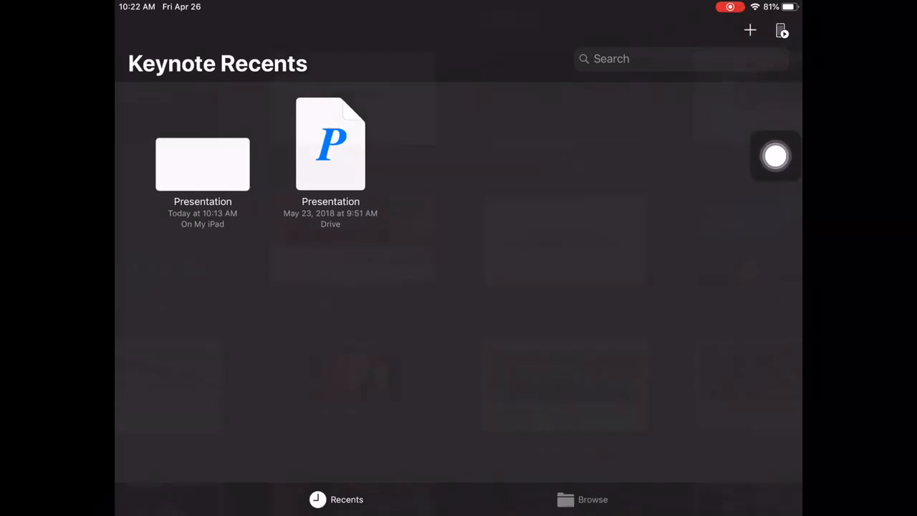
{"action": "left_click", "coordinate": [750, 30]}
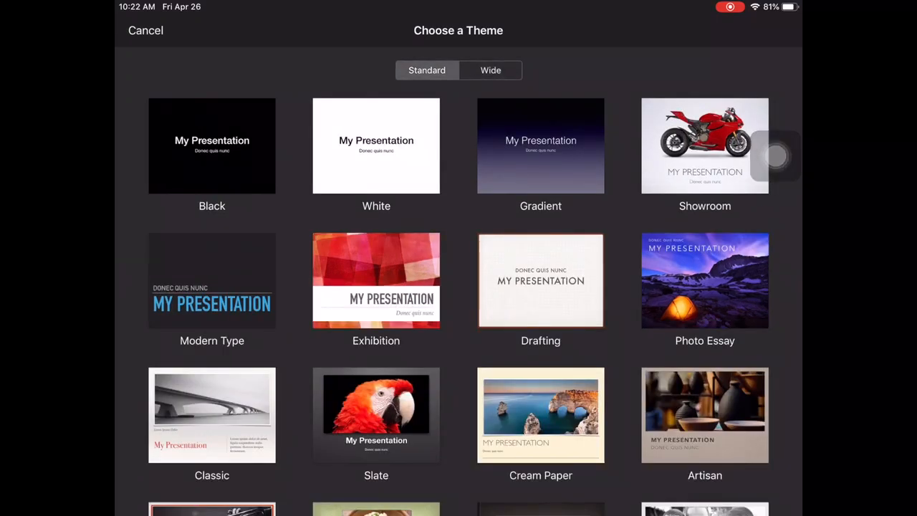
Choose the White theme and delete the title placeholders from the first slide.
{"action": "left_click", "coordinate": [375, 146]}
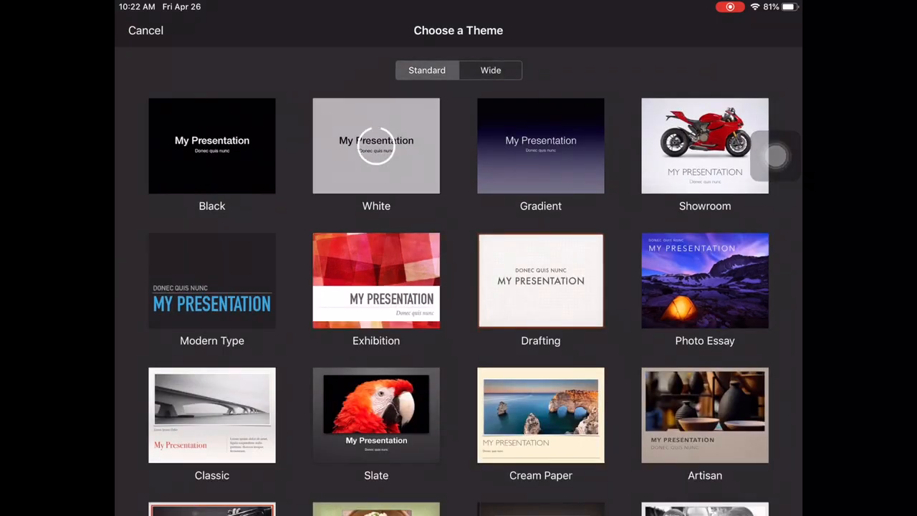
{"action": "left_click", "coordinate": [376, 146]}
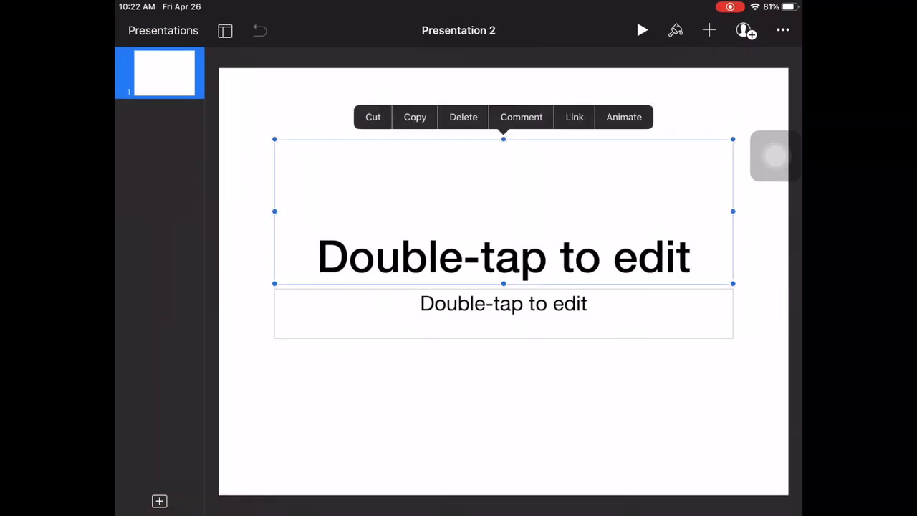
{"action": "left_click", "coordinate": [463, 118]}
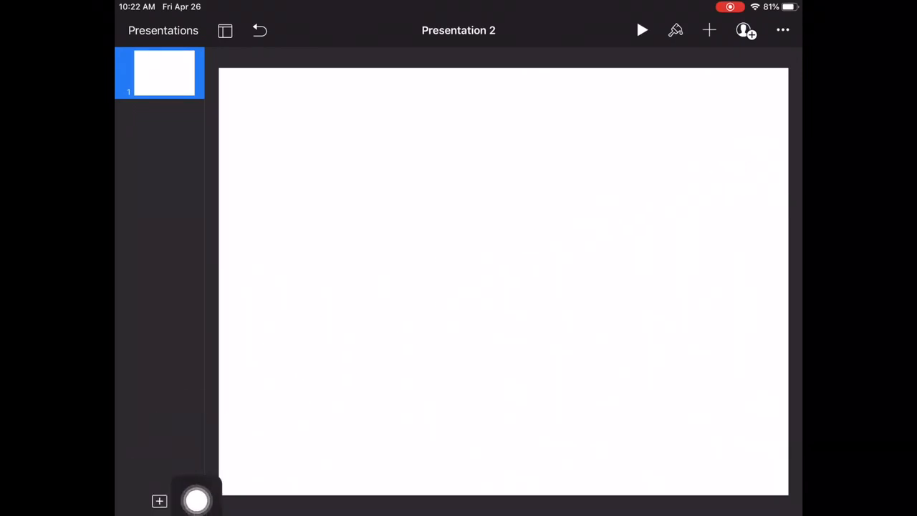
Add blank-layout slides up to seven, then return to the first slide.
{"action": "left_click", "coordinate": [159, 501]}
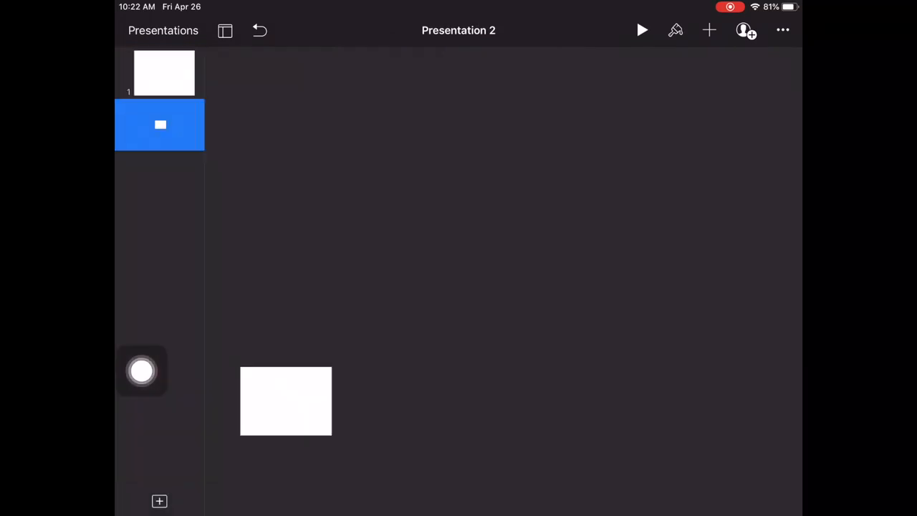
{"action": "left_click", "coordinate": [159, 501]}
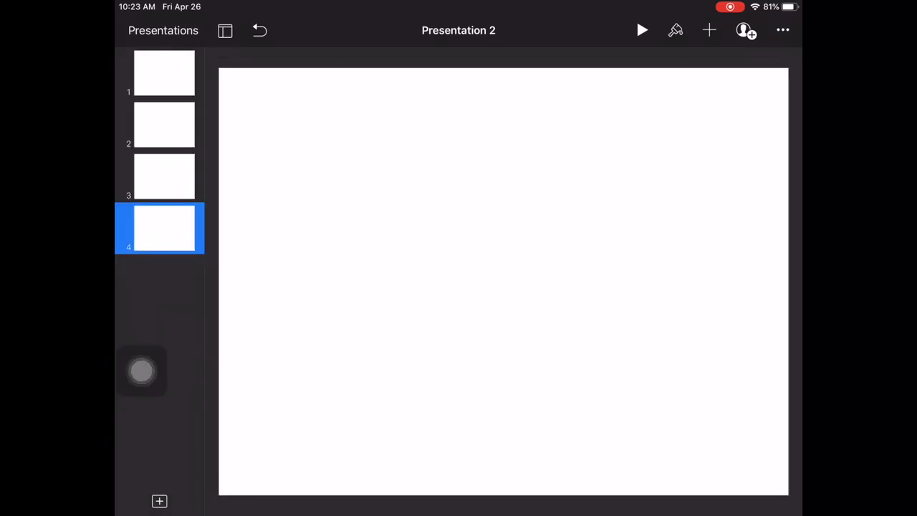
{"action": "left_click", "coordinate": [159, 501]}
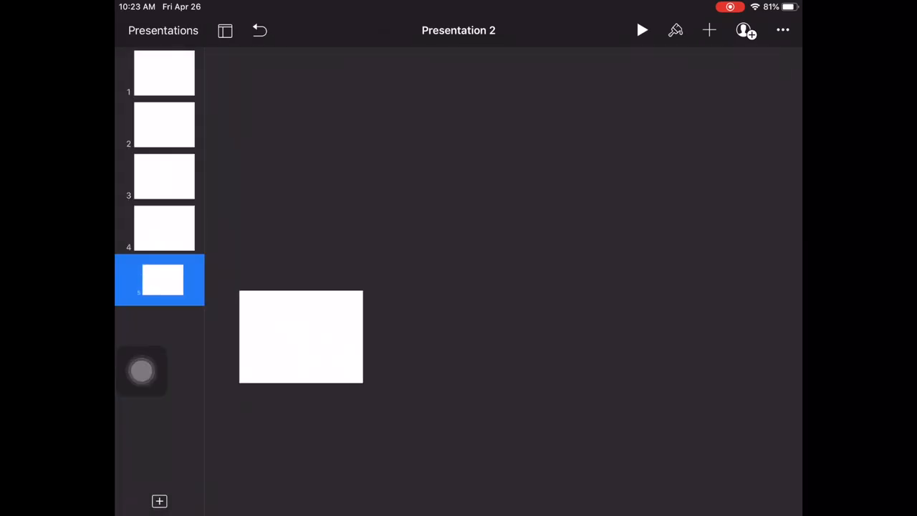
{"action": "left_click", "coordinate": [159, 502]}
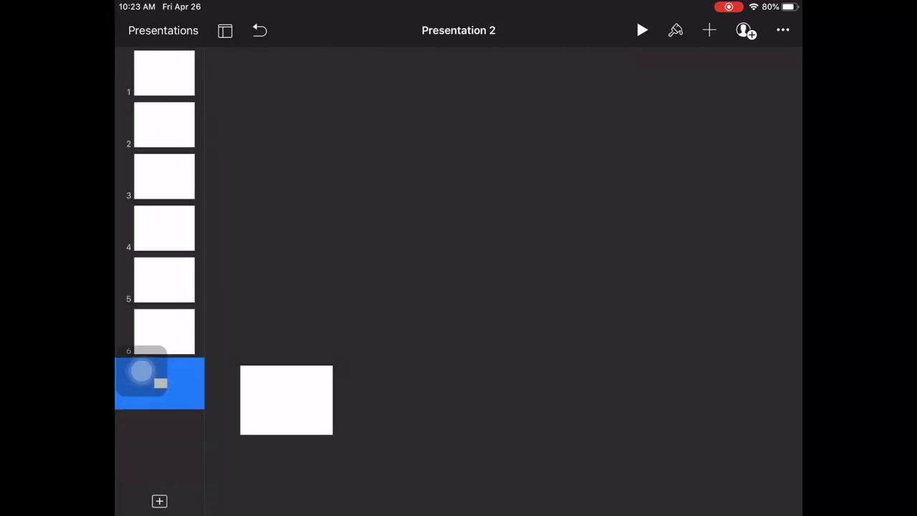
{"action": "left_click", "coordinate": [163, 383]}
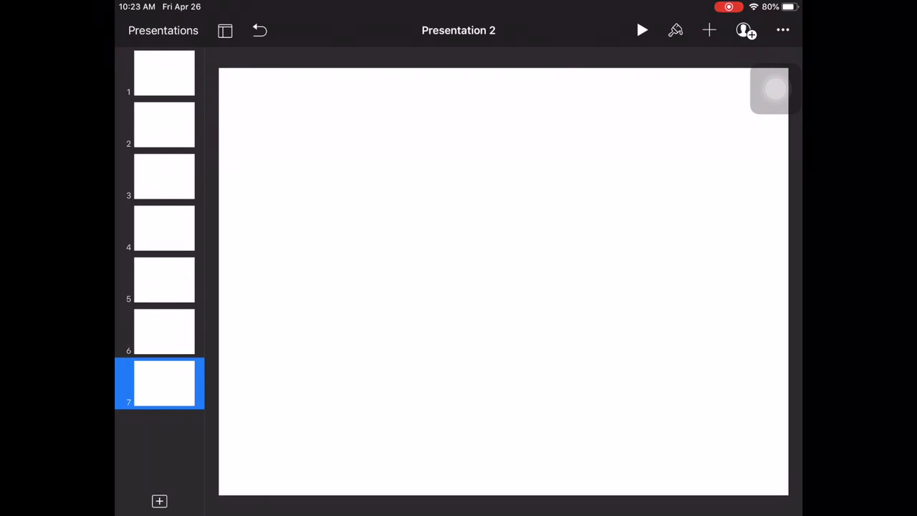
{"action": "left_click", "coordinate": [163, 72]}
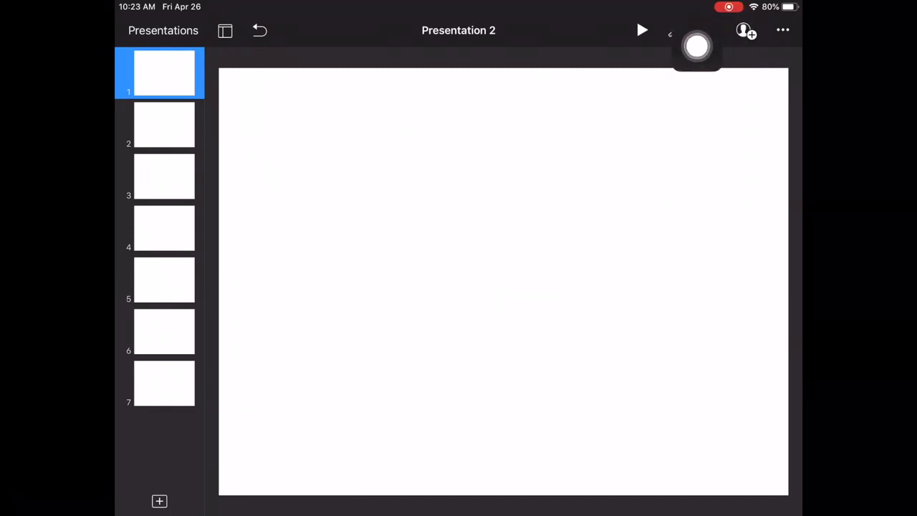
Insert the girl-and-dog photo from the albums onto slide 1, resize it, and move to slide 2.
{"action": "left_click", "coordinate": [709, 30]}
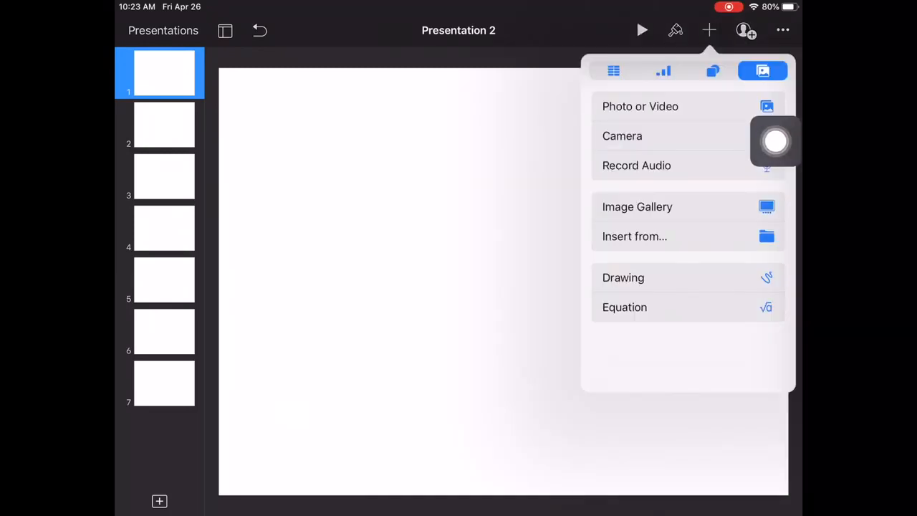
{"action": "left_click", "coordinate": [639, 106]}
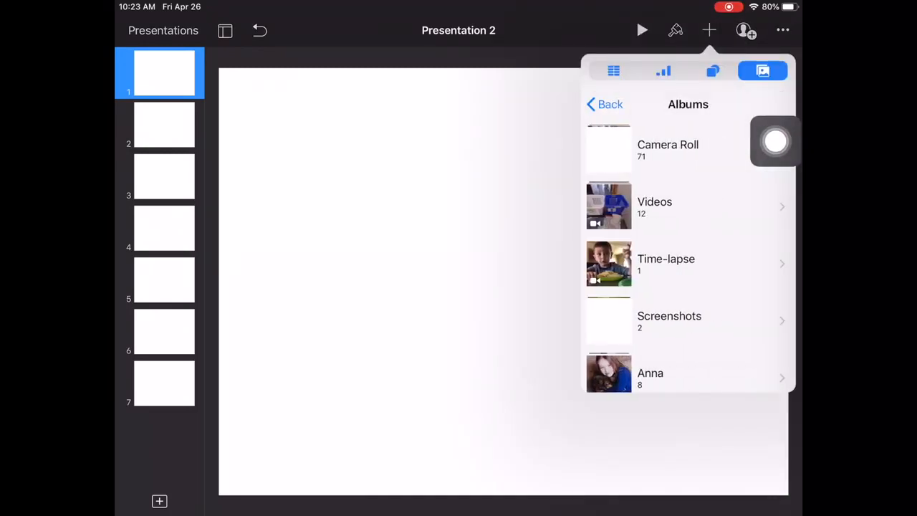
{"action": "scroll", "scroll_direction": "down", "scroll_amount": 3}
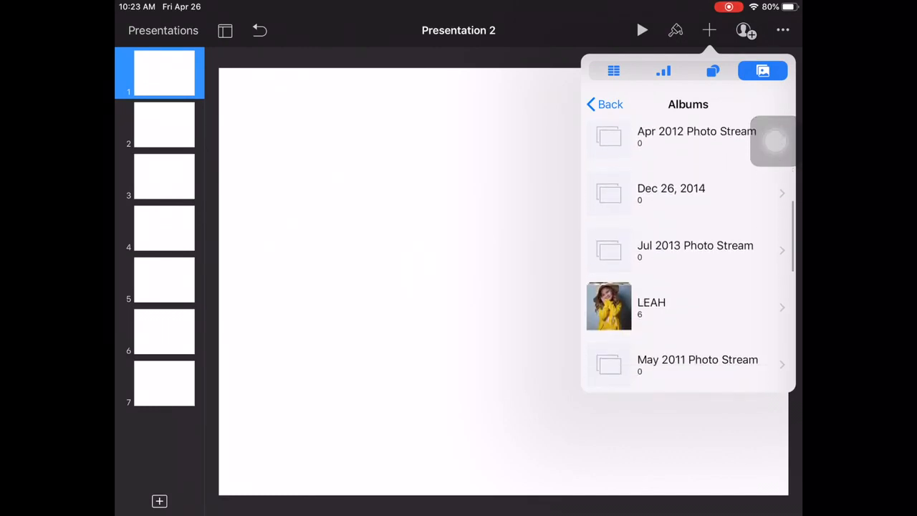
{"action": "scroll", "scroll_direction": "down", "scroll_amount": 3}
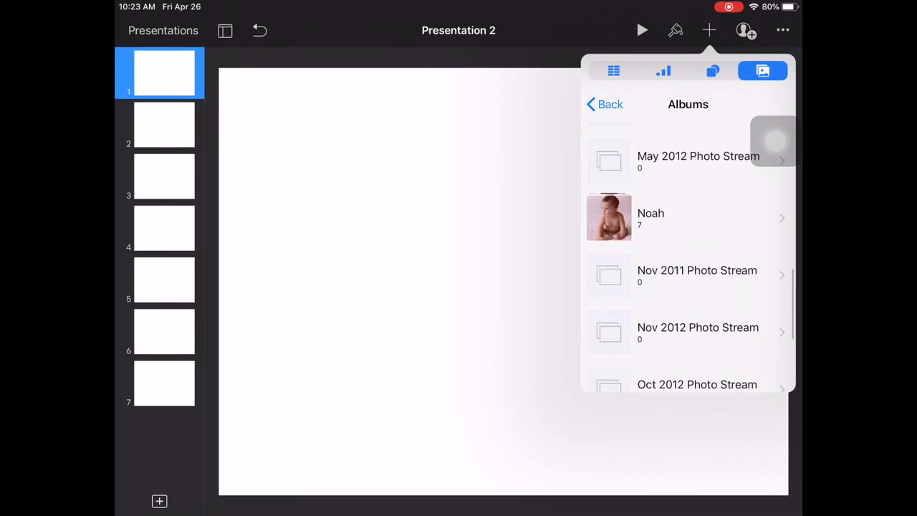
{"action": "scroll", "scroll_direction": "down", "scroll_amount": 3}
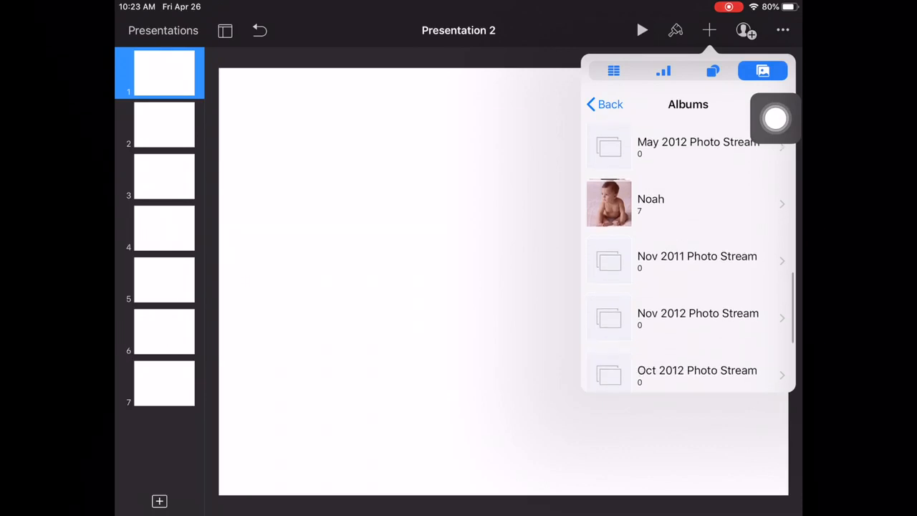
{"action": "scroll", "scroll_direction": "down", "scroll_amount": 3}
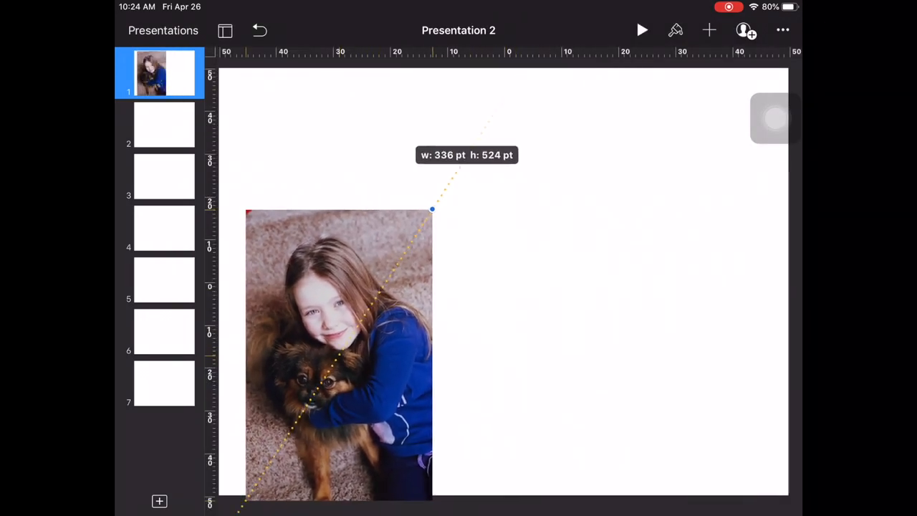
{"action": "left_click_drag", "start_coordinate": [433, 209], "coordinate": [416, 235]}
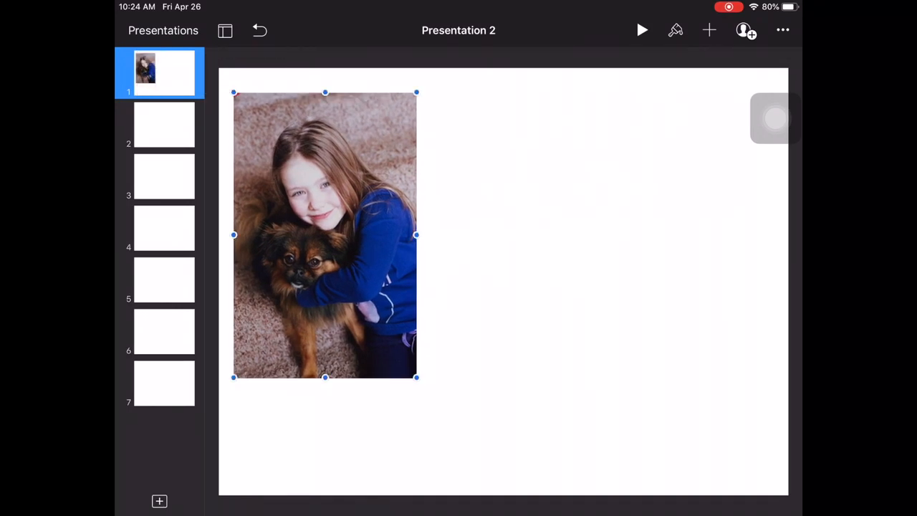
{"action": "left_click", "coordinate": [163, 126]}
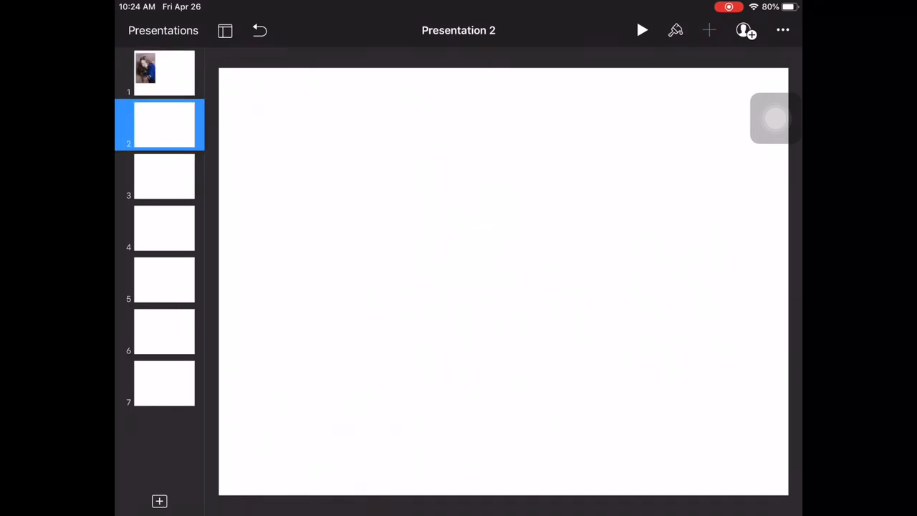
Insert the photo of the girl in the blue dress onto slide 2 and shrink it to fit.
{"action": "left_click", "coordinate": [709, 31]}
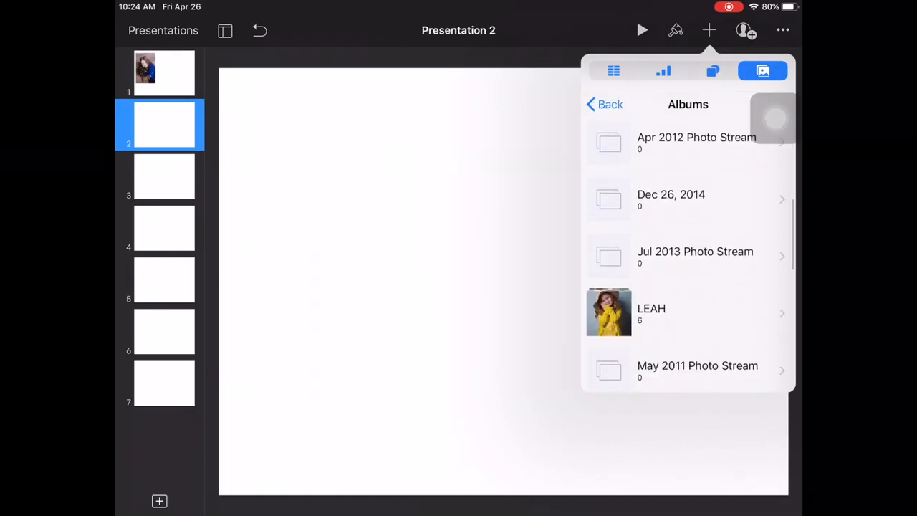
{"action": "left_click", "coordinate": [650, 308]}
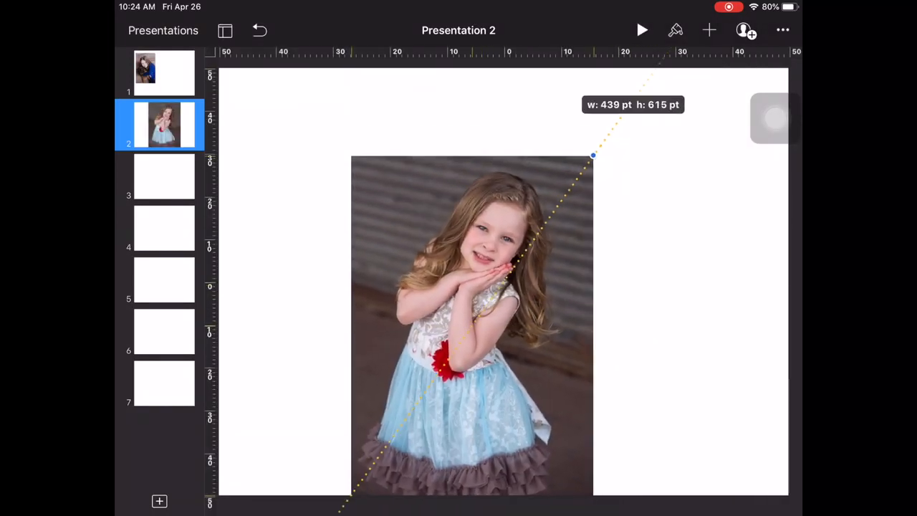
{"action": "left_click_drag", "start_coordinate": [593, 154], "coordinate": [480, 246]}
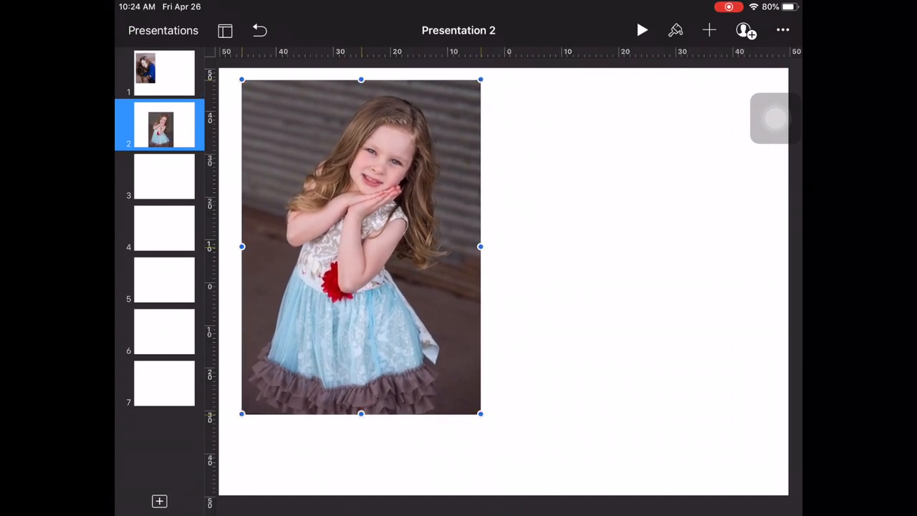
{"action": "left_click", "coordinate": [708, 31]}
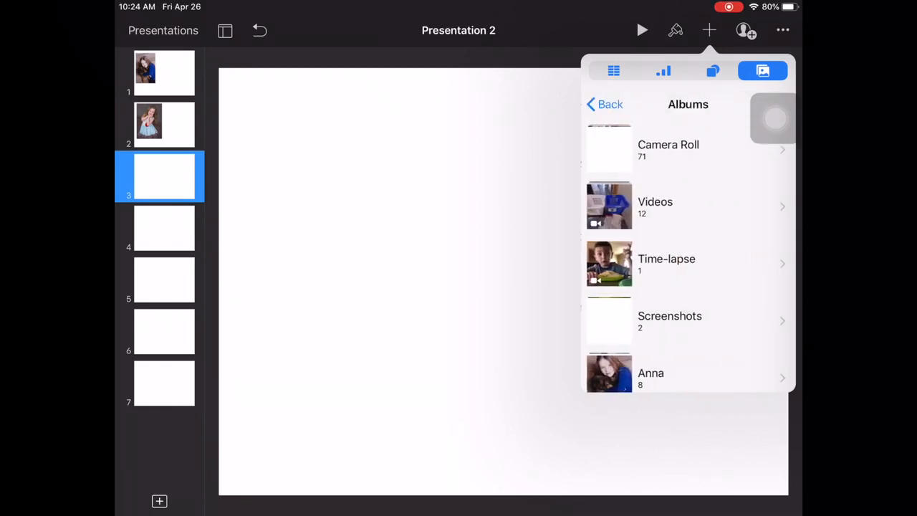
Place the photo of the boy with the teddy bear on slide 3 and bring up the More menu.
{"action": "scroll", "scroll_direction": "down", "scroll_amount": 3}
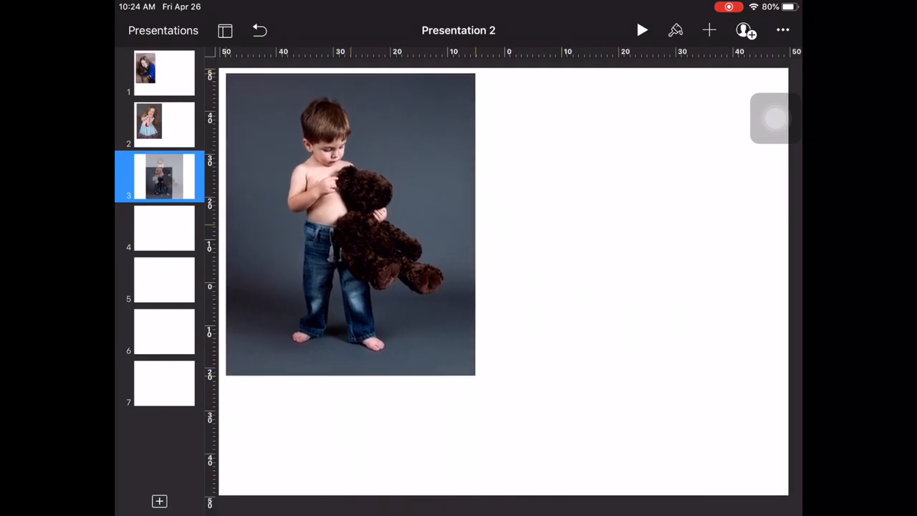
{"action": "left_click", "coordinate": [349, 223]}
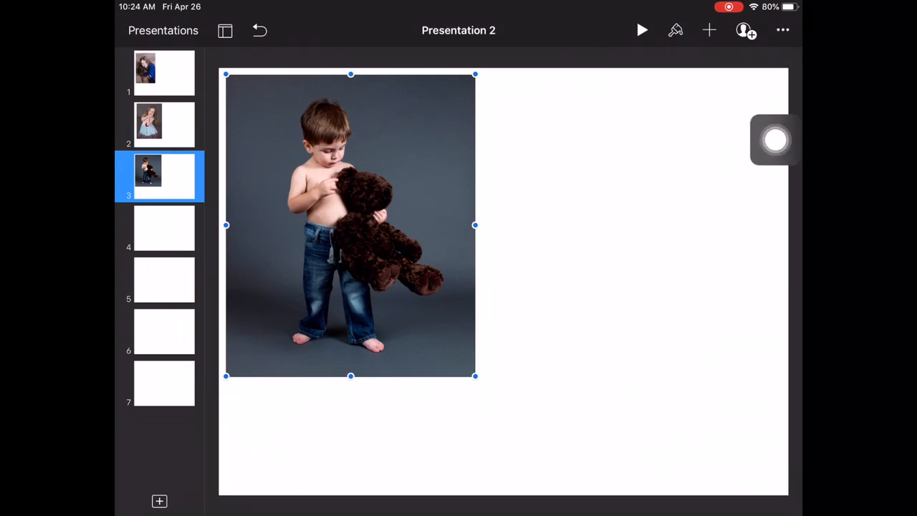
{"action": "left_click", "coordinate": [782, 30]}
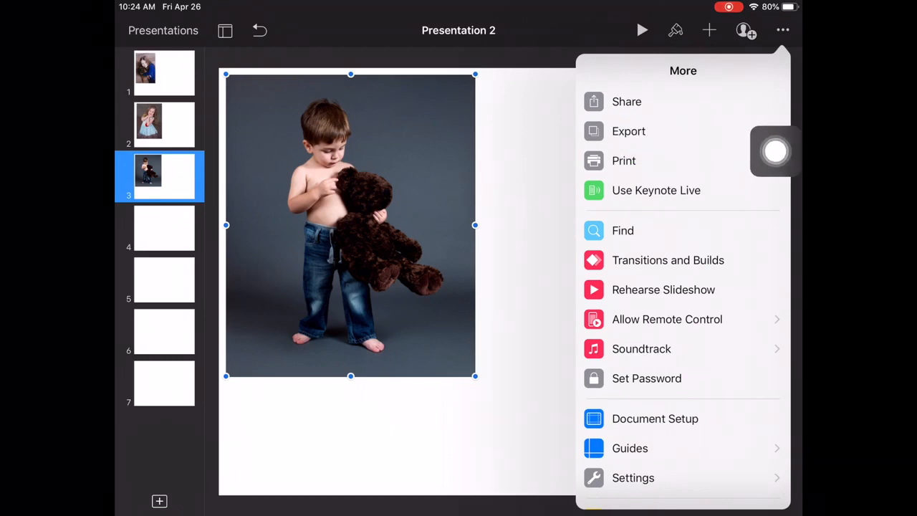
Export the presentation as a PDF and send it to Google Drive from the share sheet.
{"action": "left_click", "coordinate": [628, 130]}
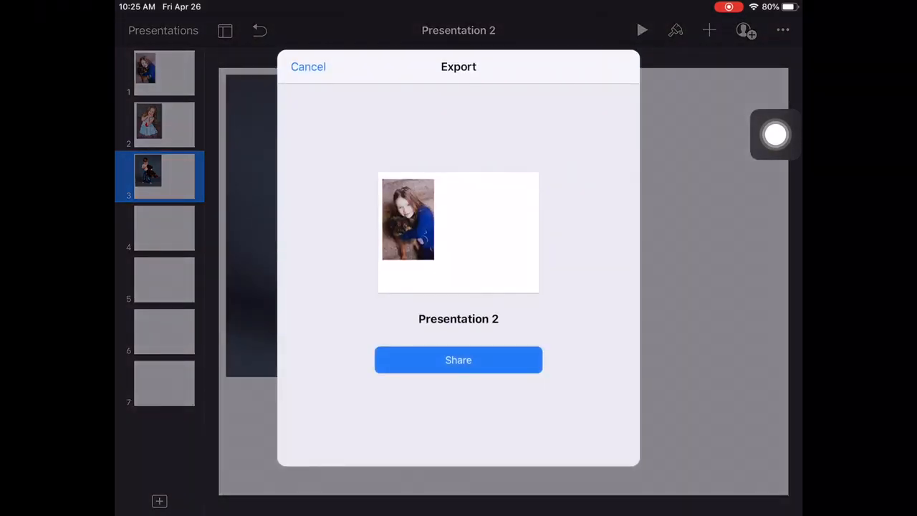
{"action": "left_click", "coordinate": [459, 359]}
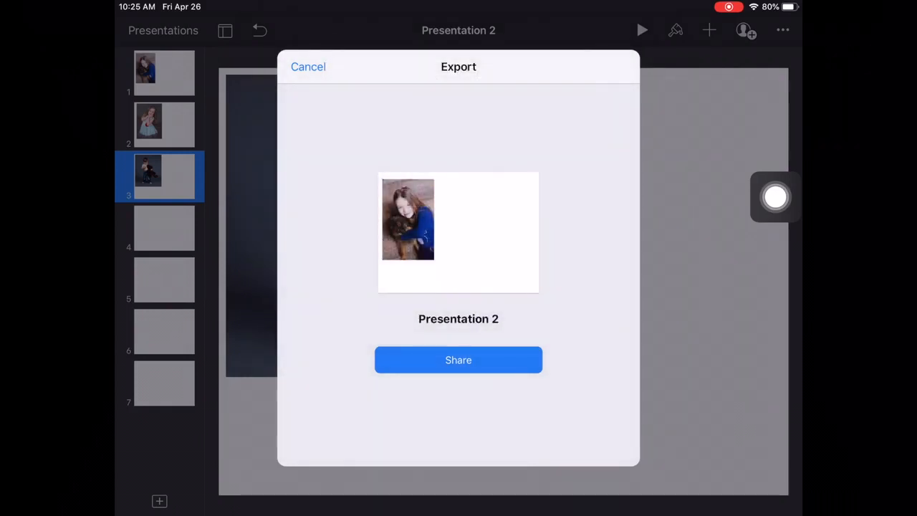
{"action": "left_click", "coordinate": [459, 359]}
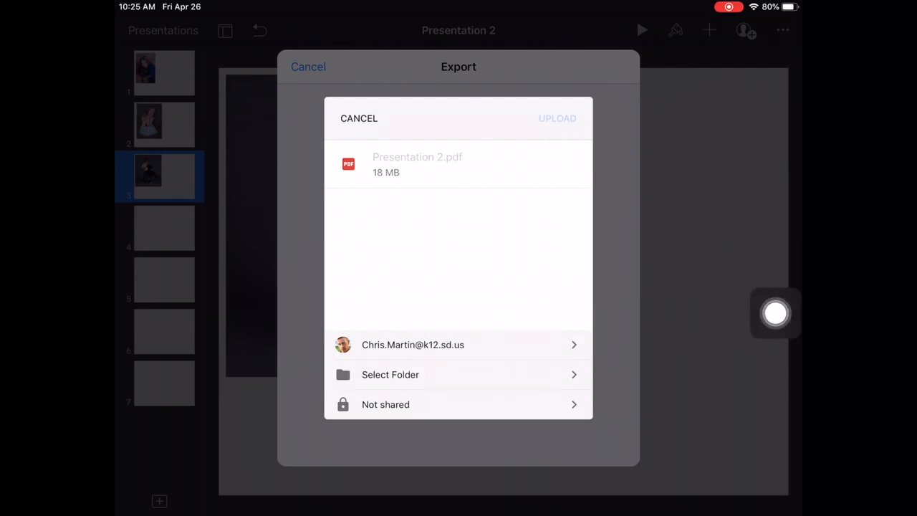
Choose My Drive's End of the year folder as the destination for Presentation 2.pdf.
{"action": "left_click", "coordinate": [390, 374]}
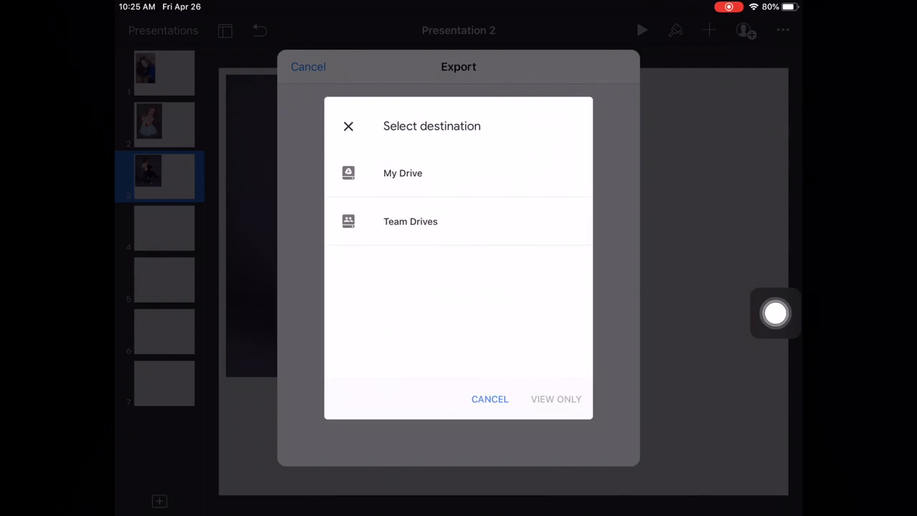
{"action": "left_click", "coordinate": [402, 172]}
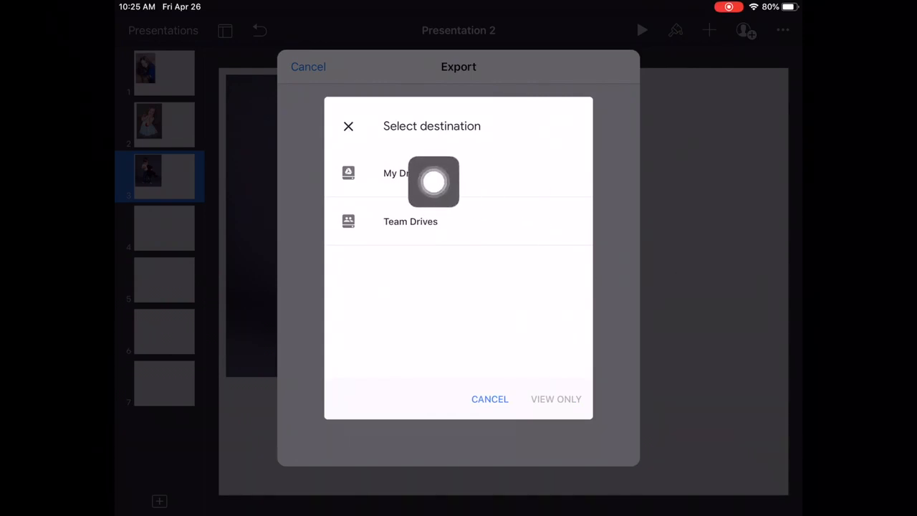
{"action": "left_click", "coordinate": [395, 172]}
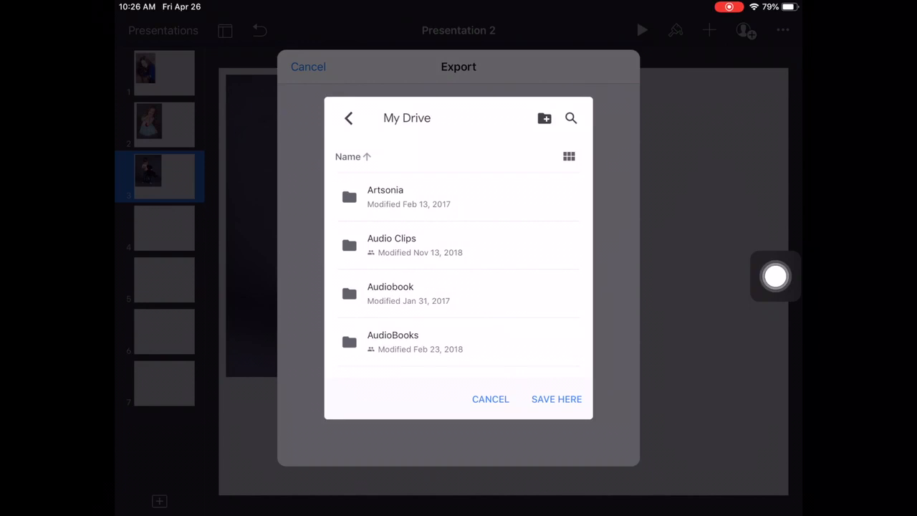
{"action": "scroll", "scroll_direction": "down", "scroll_amount": 3}
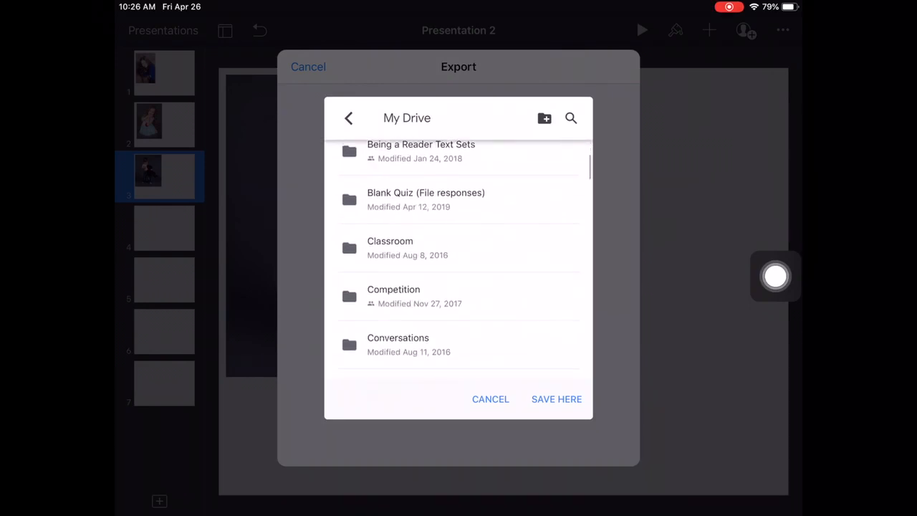
{"action": "scroll", "scroll_direction": "down", "scroll_amount": 3}
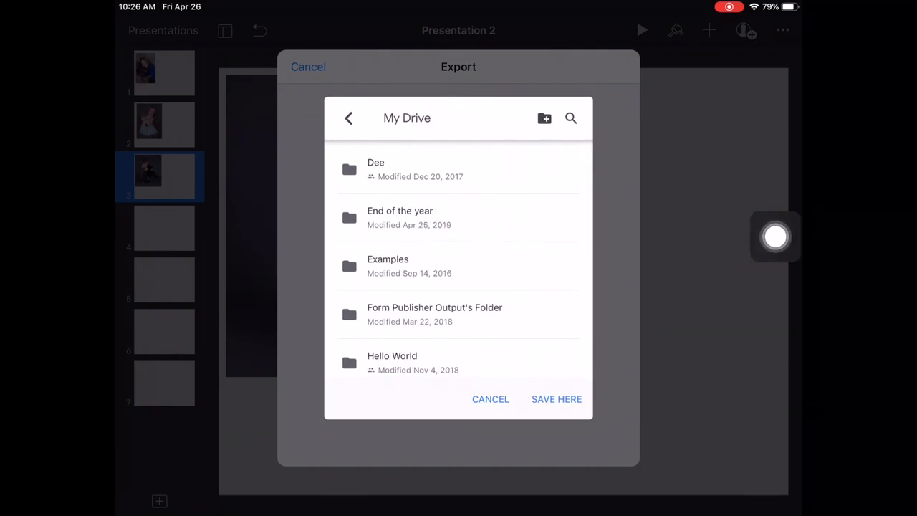
{"action": "left_click", "coordinate": [399, 218]}
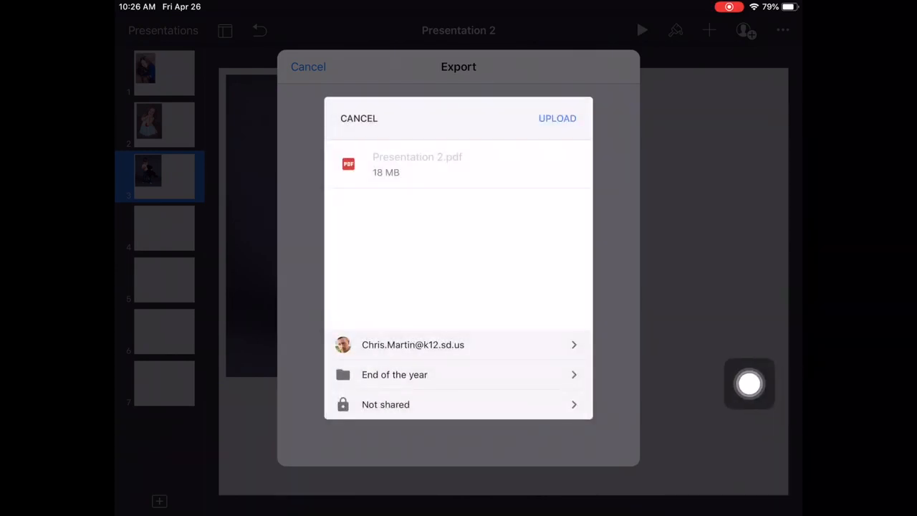
Upload the PDF and return to the Keynote presentation.
{"action": "left_click", "coordinate": [557, 117]}
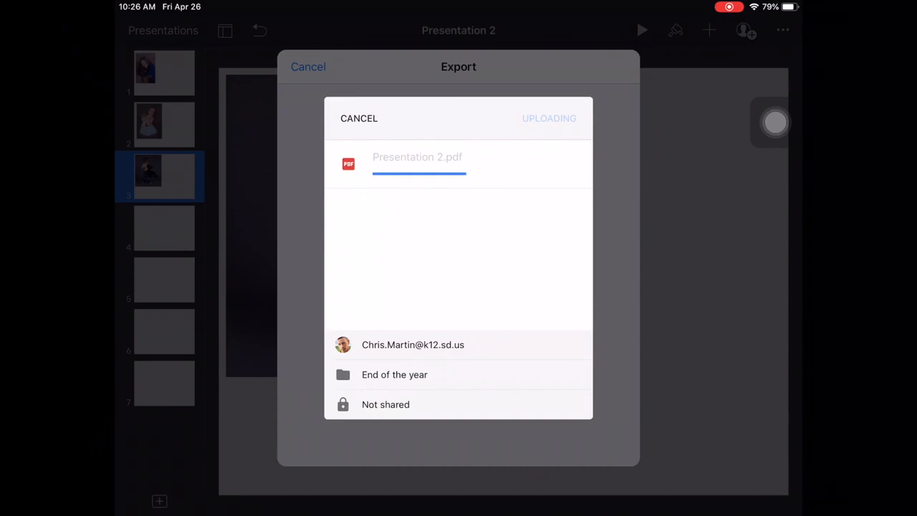
{"action": "left_click", "coordinate": [308, 67]}
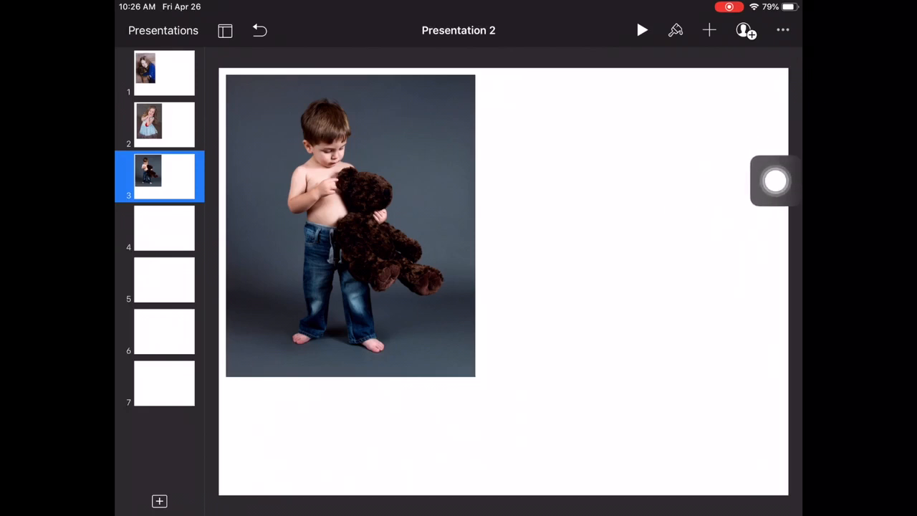
Show Keynote's export formats — PDF, PowerPoint, Movie, Animated GIF, Images, Keynote Theme.
{"action": "left_click", "coordinate": [782, 30]}
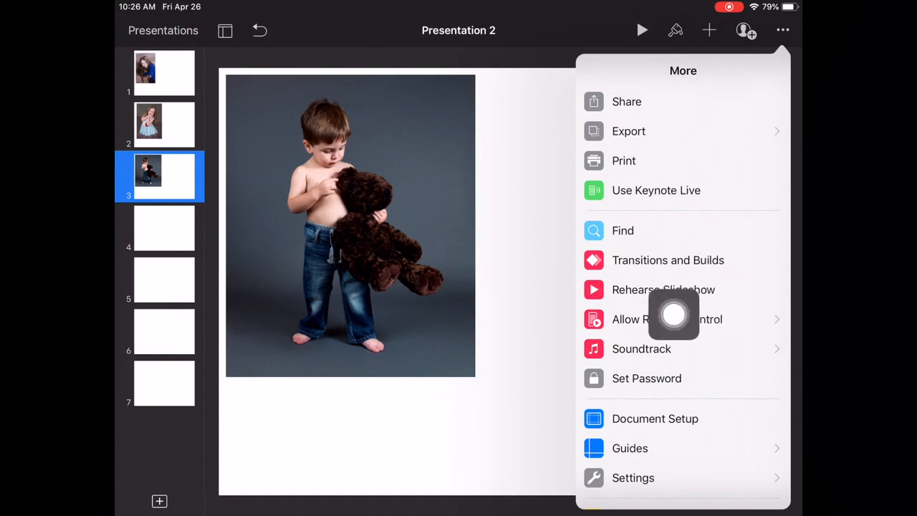
{"action": "mouse_move", "coordinate": [735, 222]}
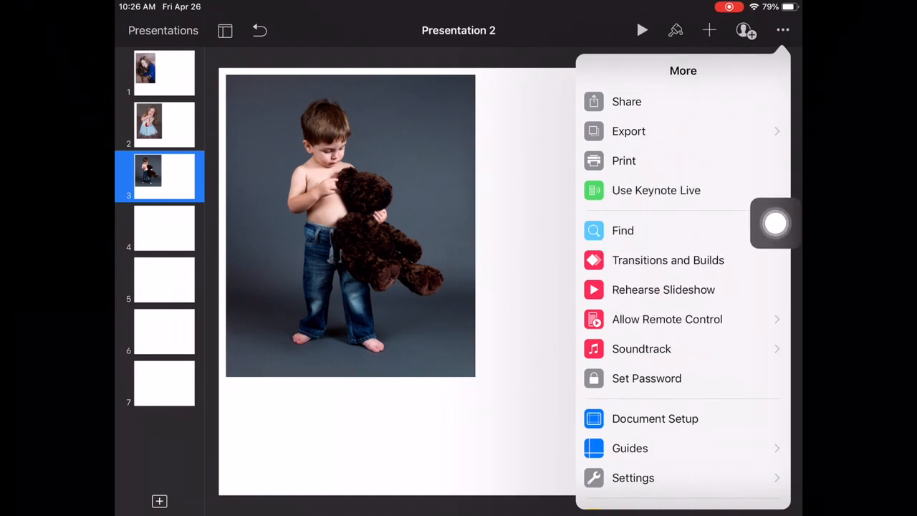
{"action": "left_click", "coordinate": [628, 132]}
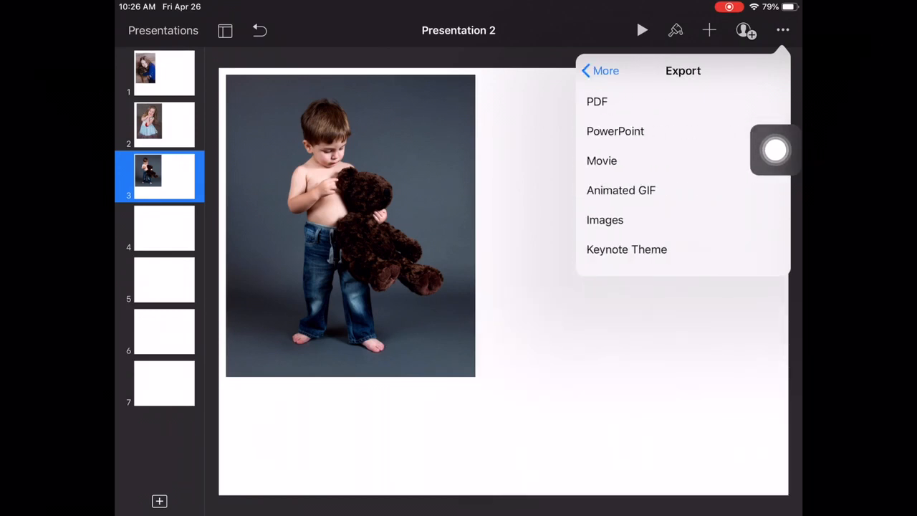